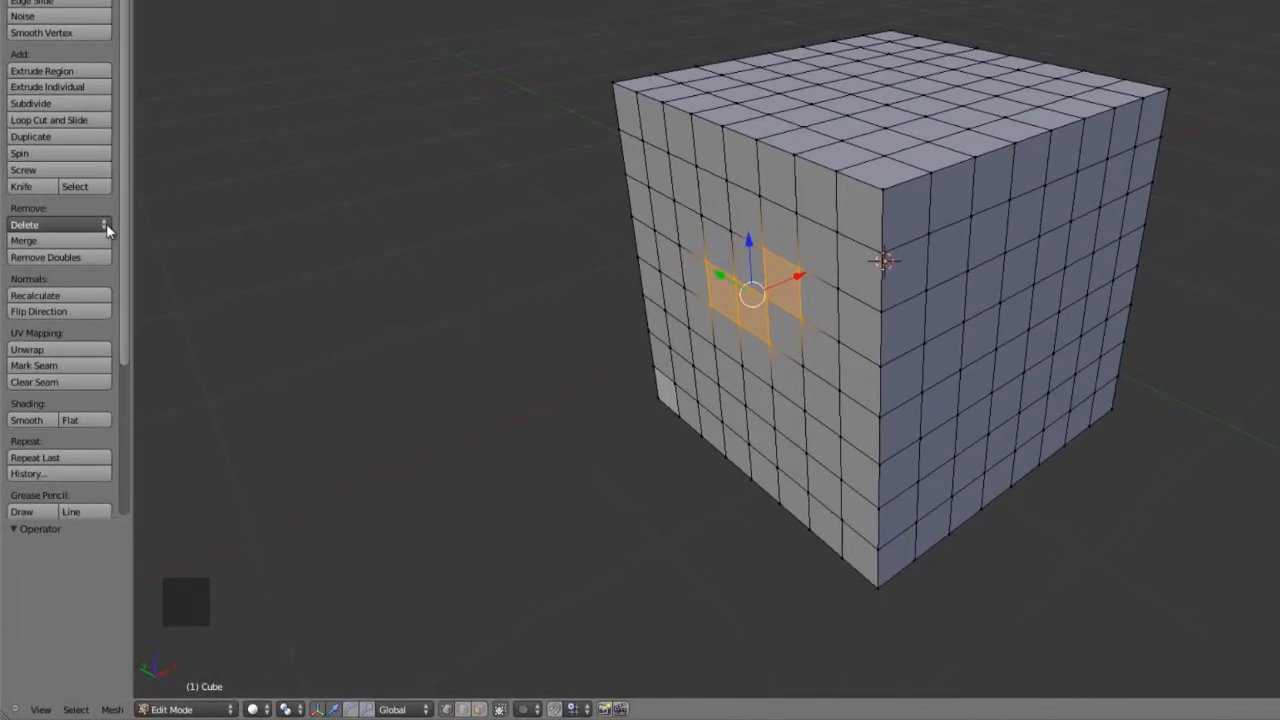
# - Show the Delete menu for the selected faces, cancel it with Backspace, then show it again
pyautogui.click(56, 224)
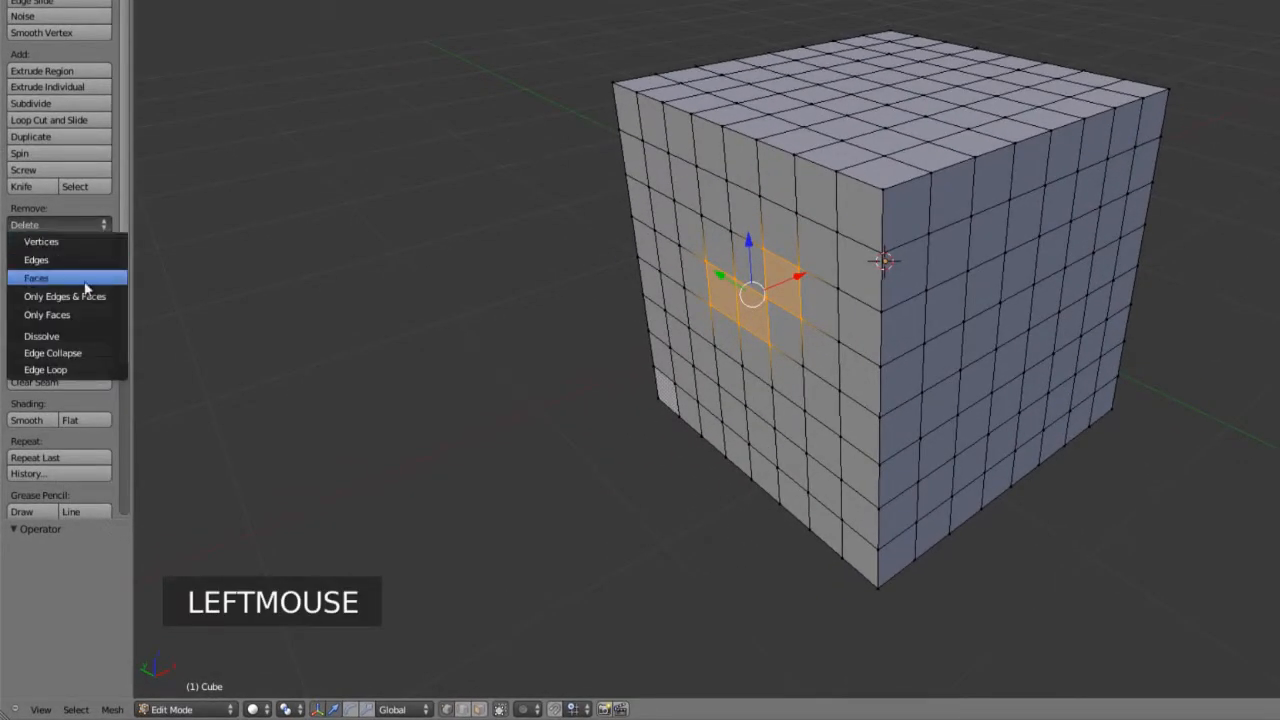
pyautogui.moveTo(42, 240)
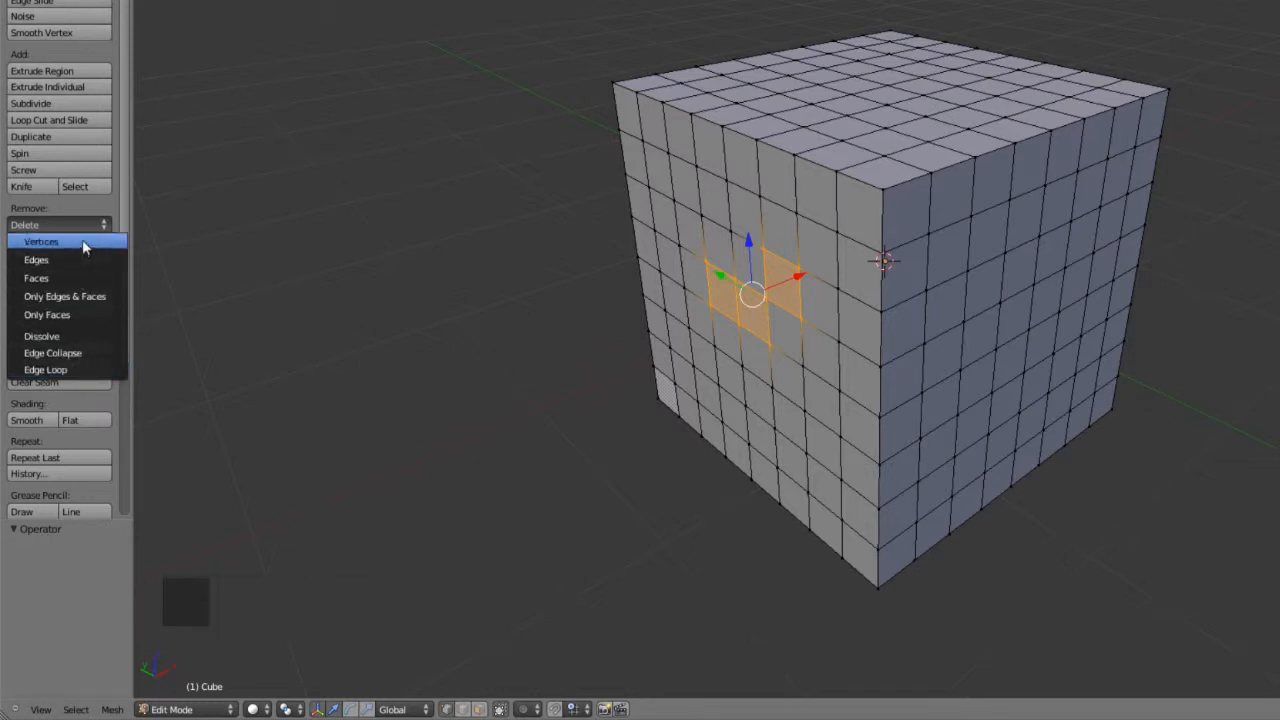
pyautogui.moveTo(36, 260)
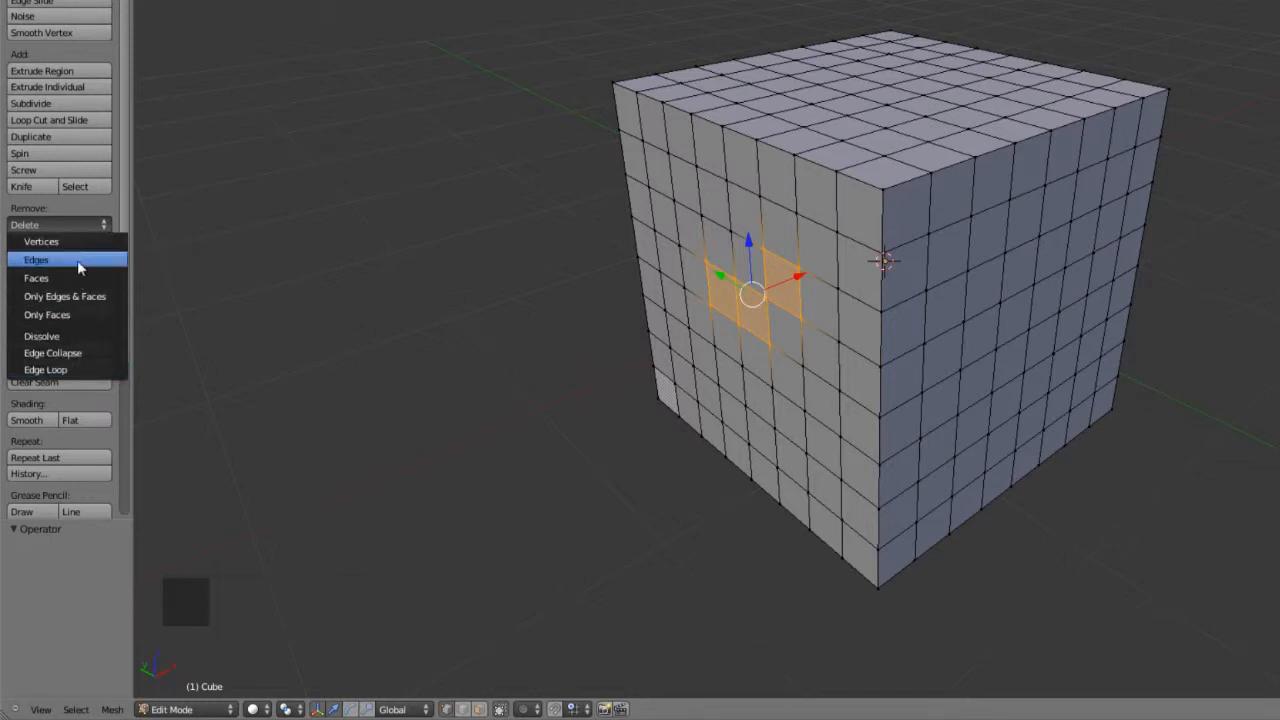
pyautogui.moveTo(78, 320)
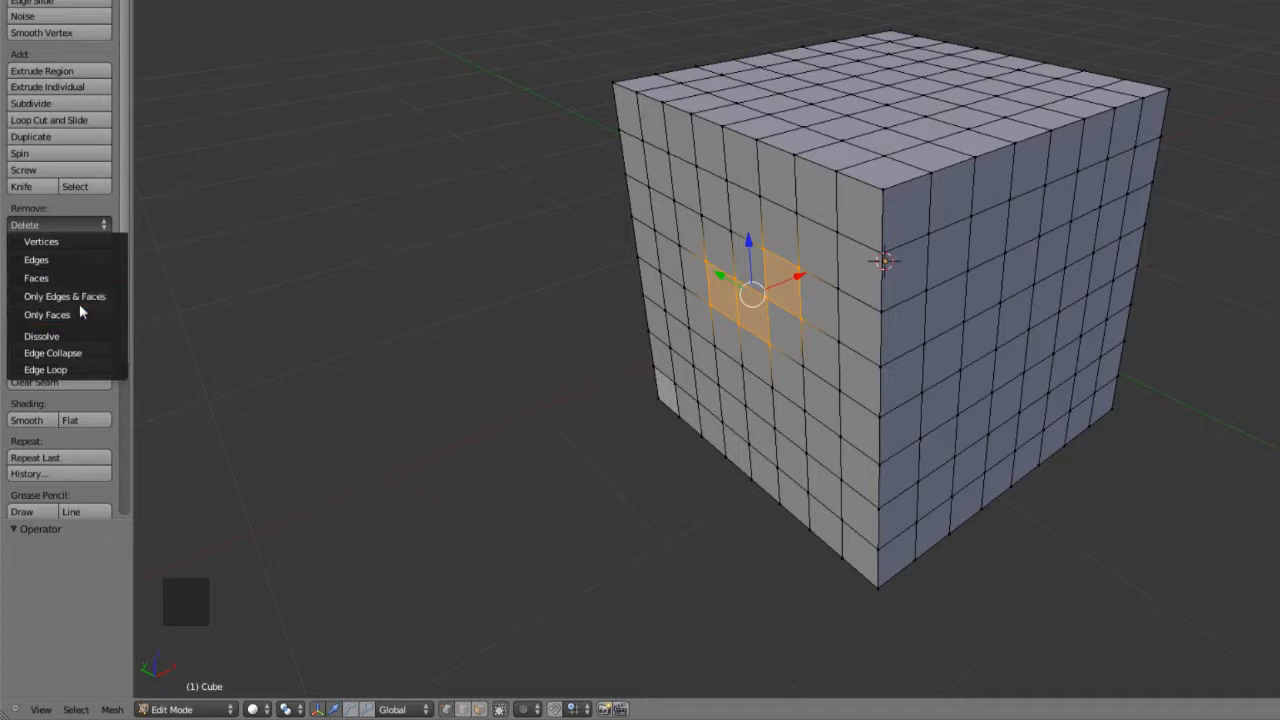
pyautogui.moveTo(84, 352)
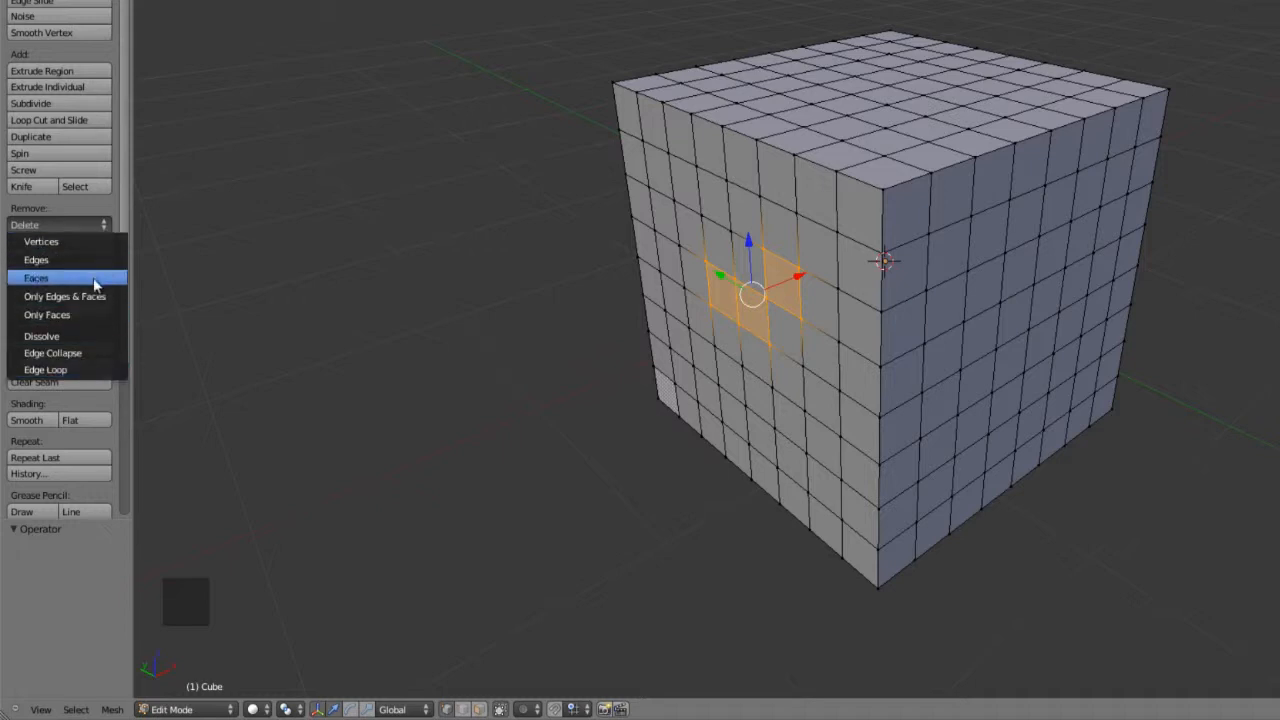
pyautogui.moveTo(84, 368)
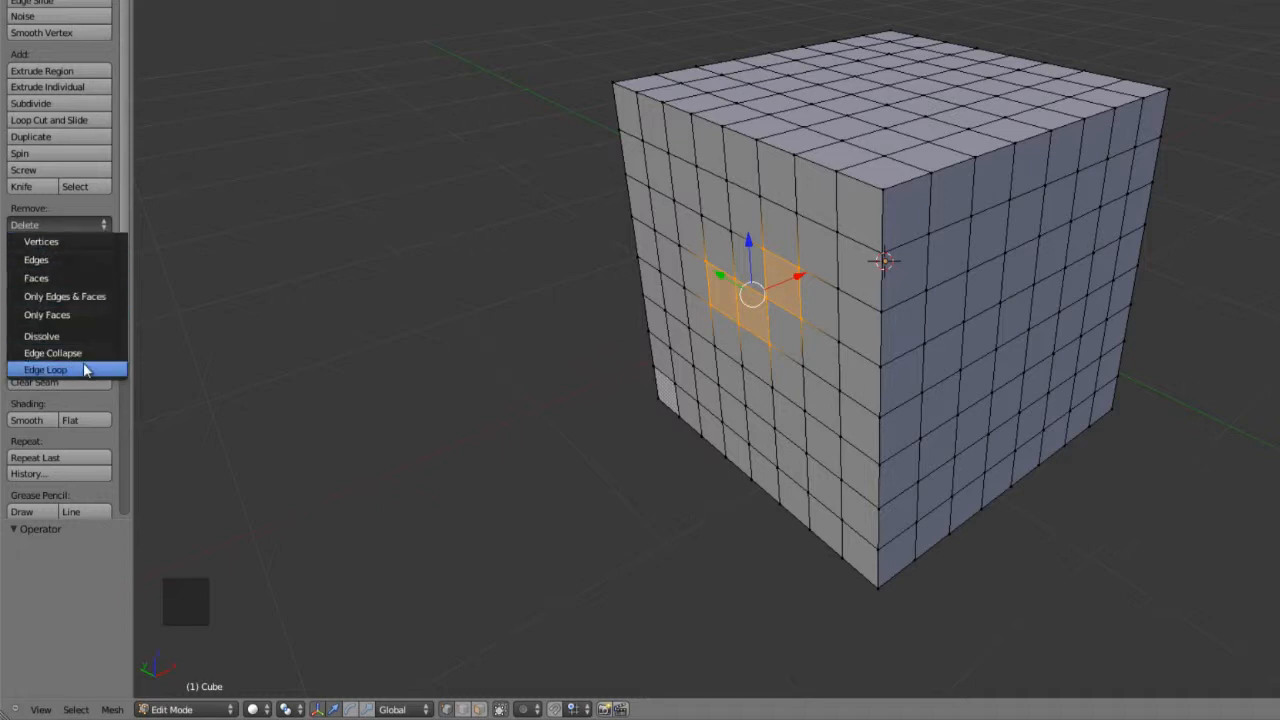
pyautogui.moveTo(42, 336)
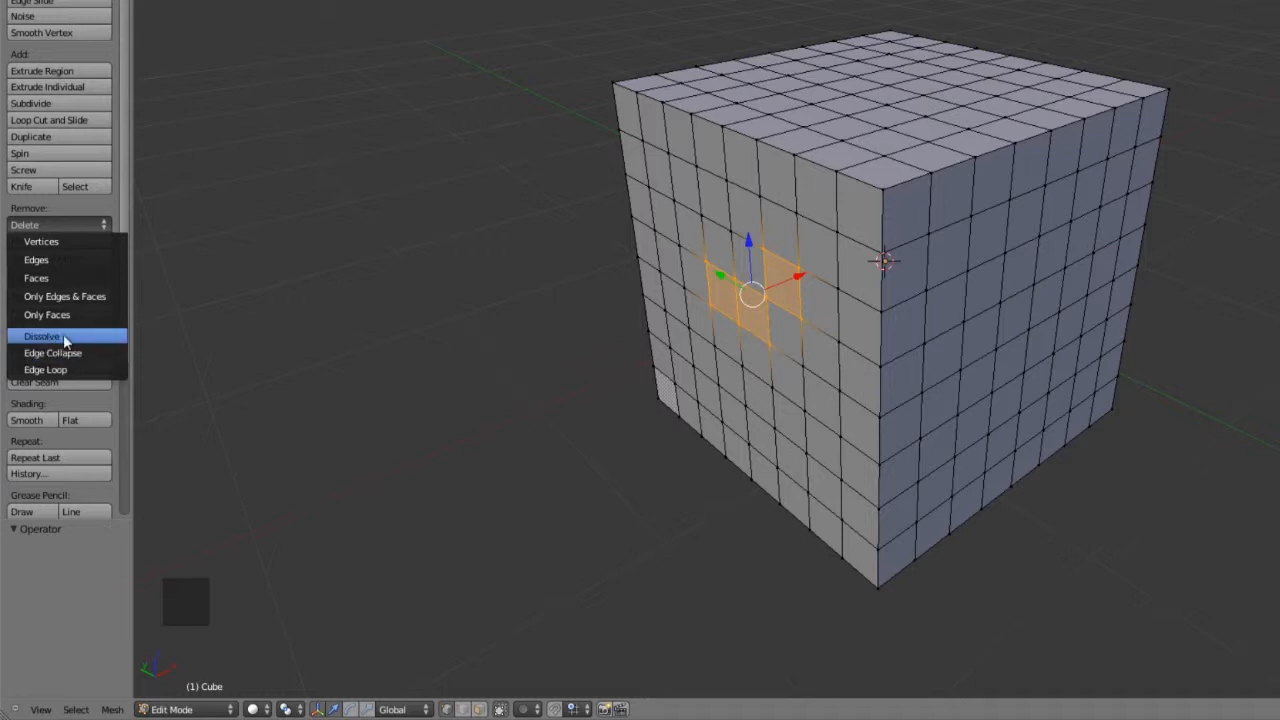
pyautogui.moveTo(42, 336)
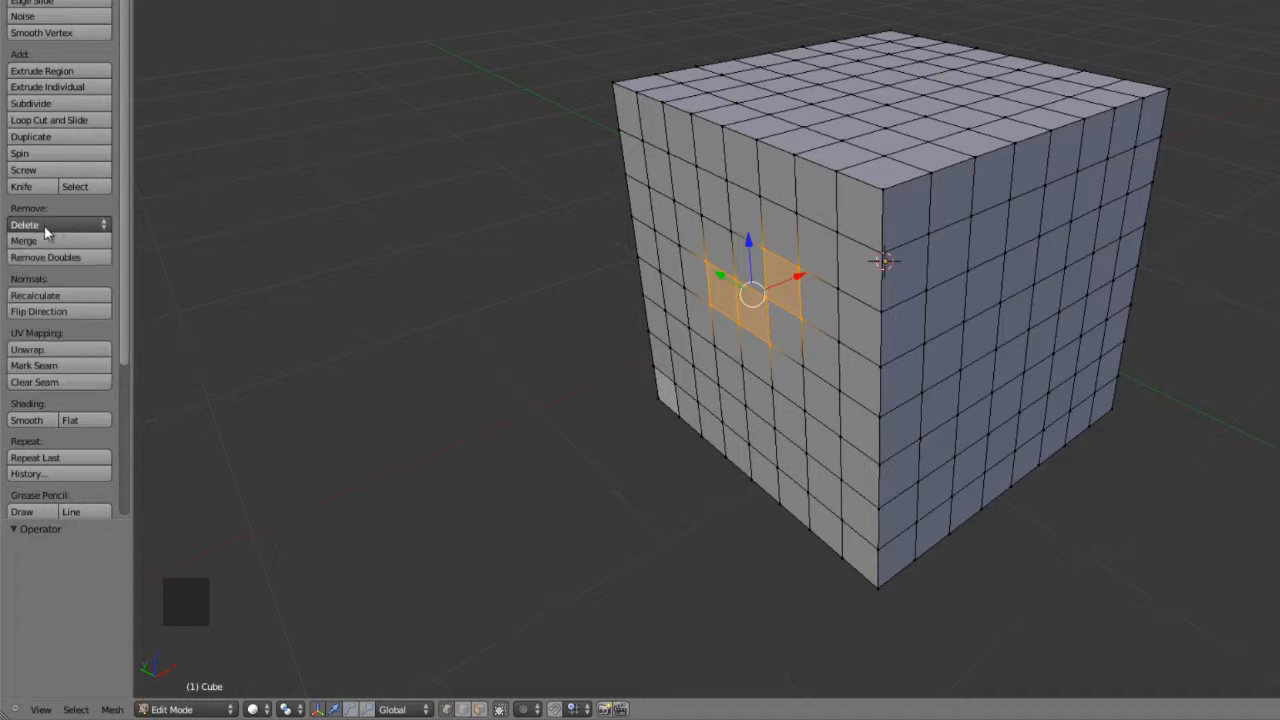
pyautogui.click(56, 224)
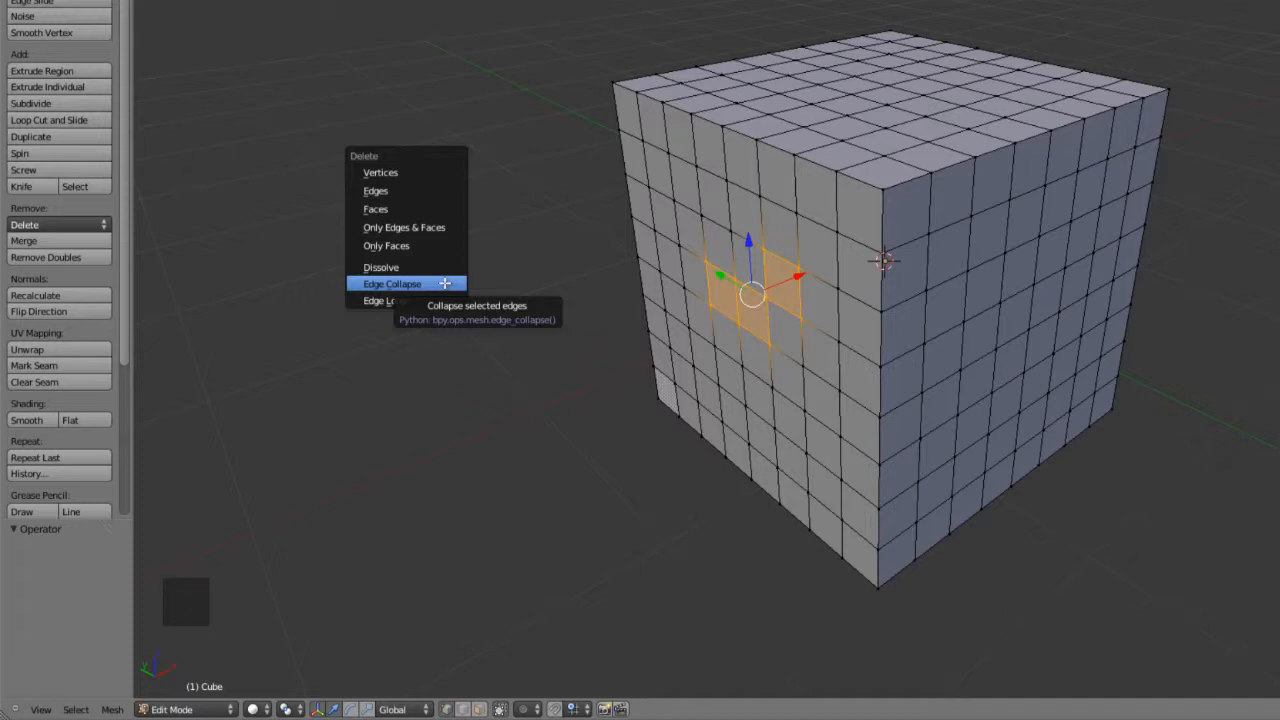
pyautogui.press('BACK_SPACE')
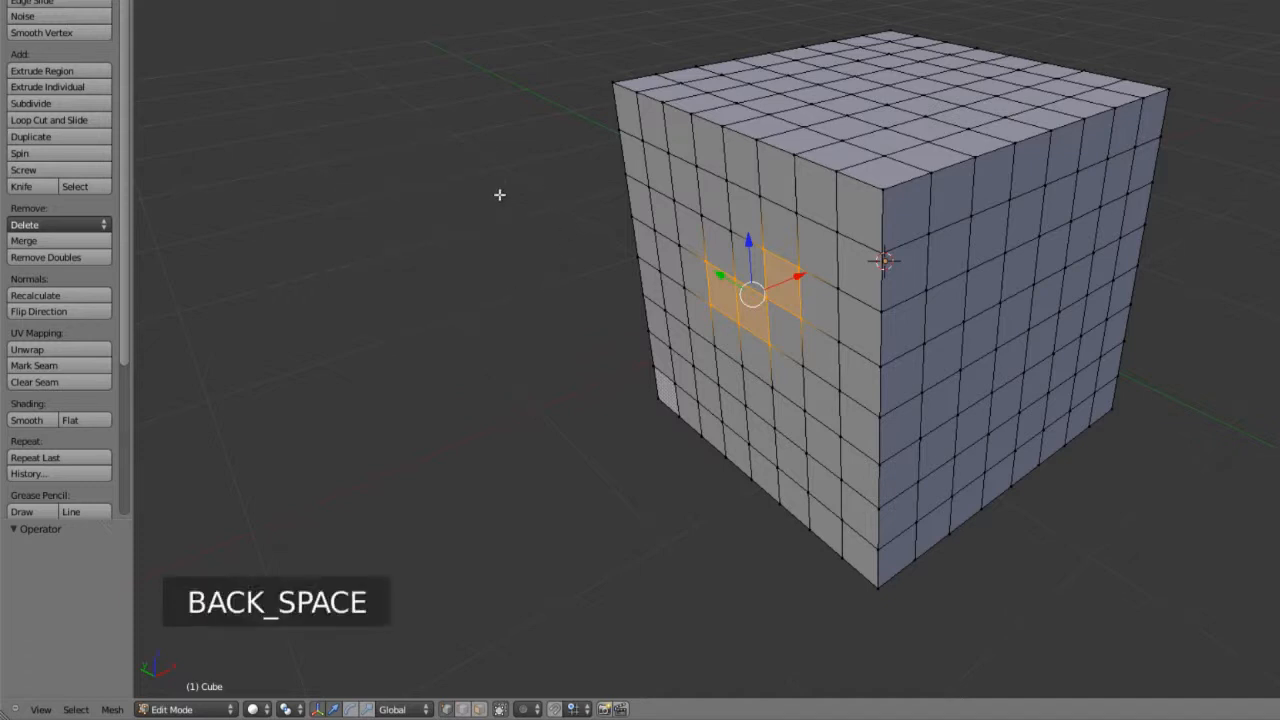
pyautogui.press('Delete')
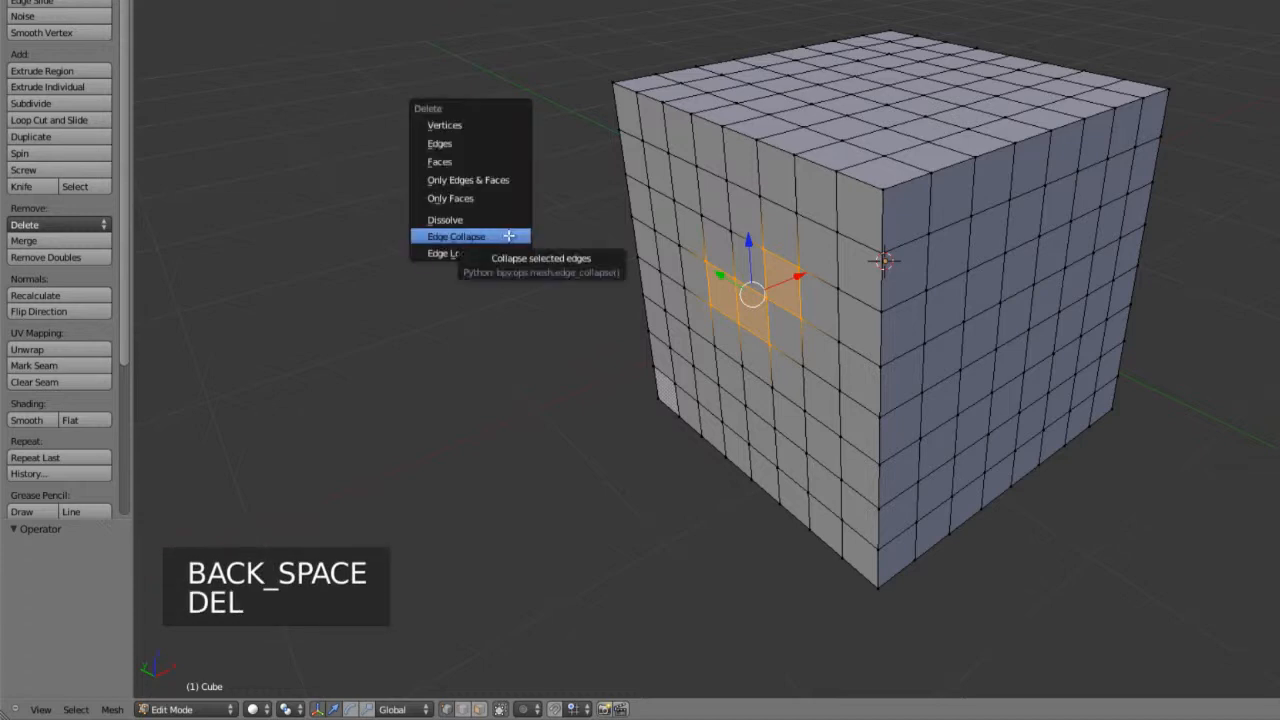
pyautogui.moveTo(448, 220)
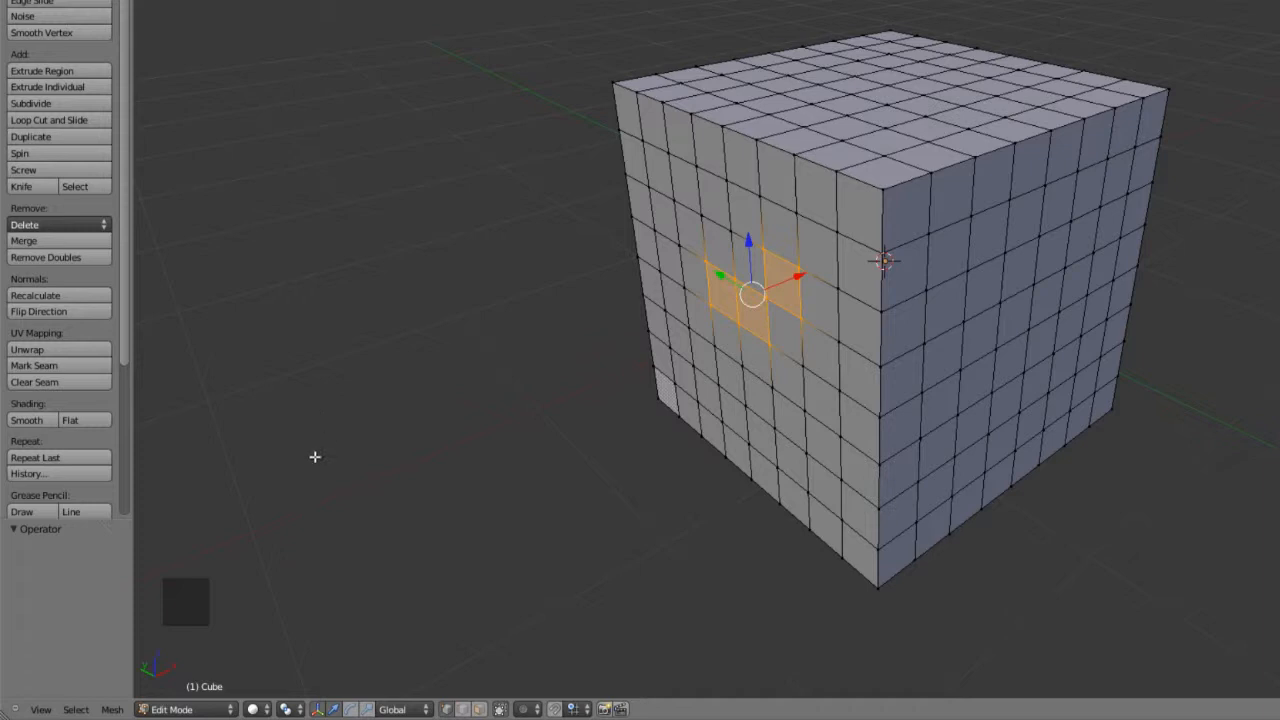
pyautogui.moveTo(552, 312)
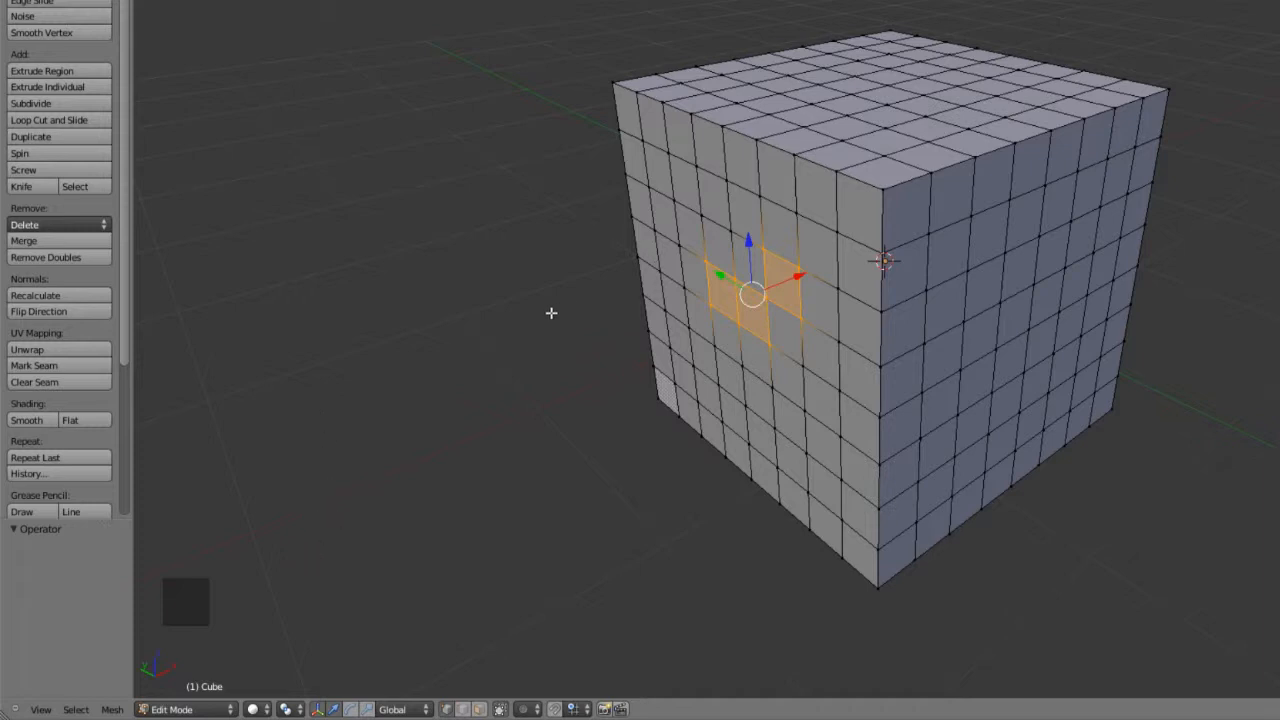
pyautogui.moveTo(464, 302)
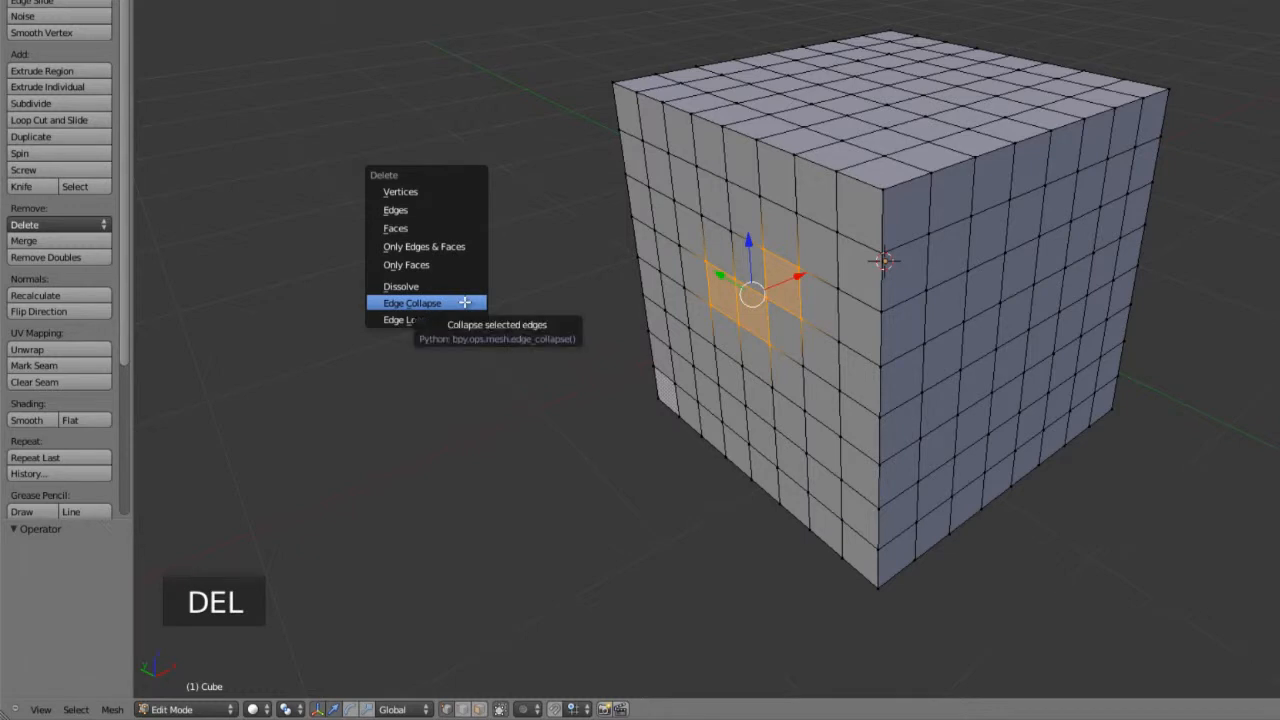
pyautogui.moveTo(396, 228)
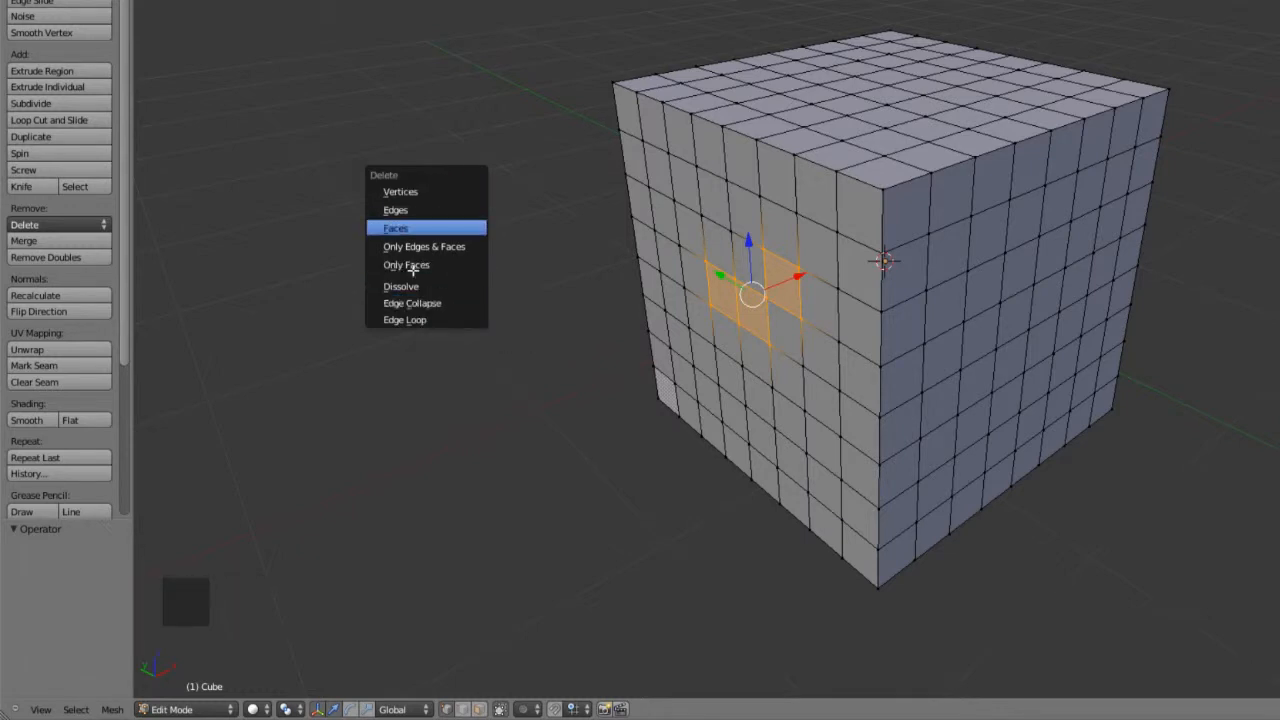
pyautogui.moveTo(400, 286)
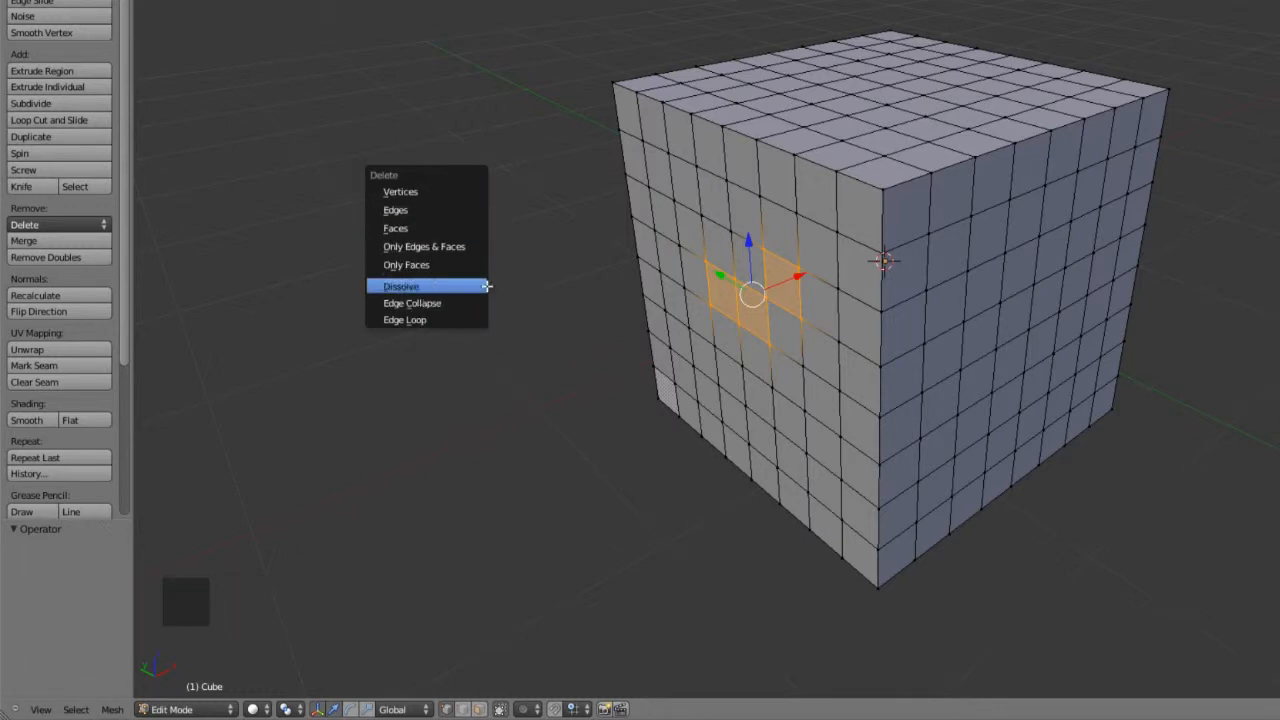
# - Dissolve the two selected faces via X so they merge into one large face
pyautogui.scroll(3)
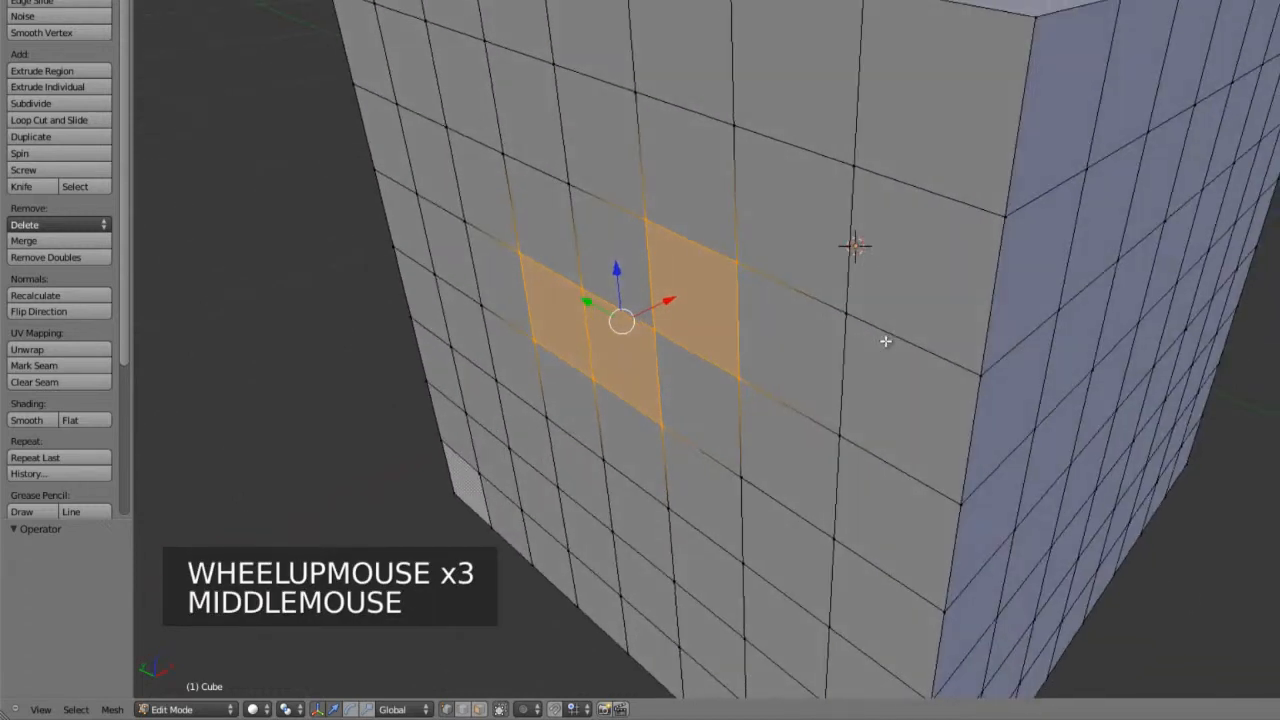
pyautogui.press('x')
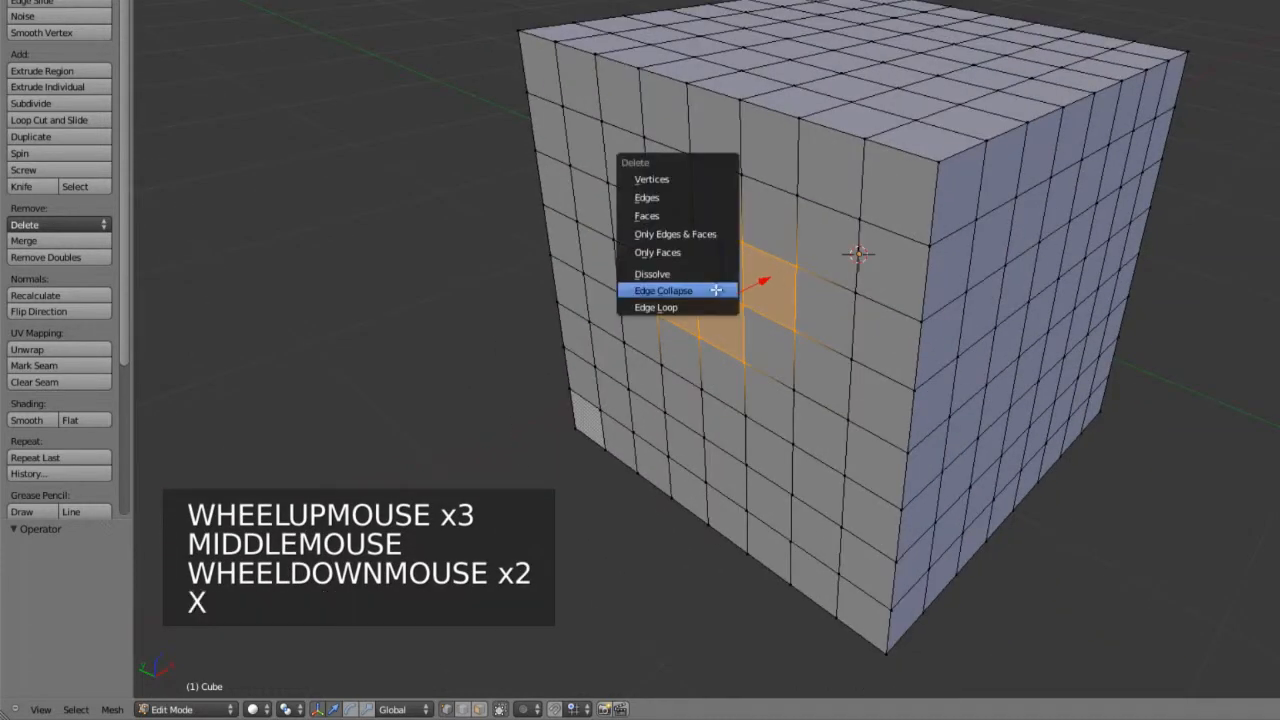
pyautogui.click(652, 272)
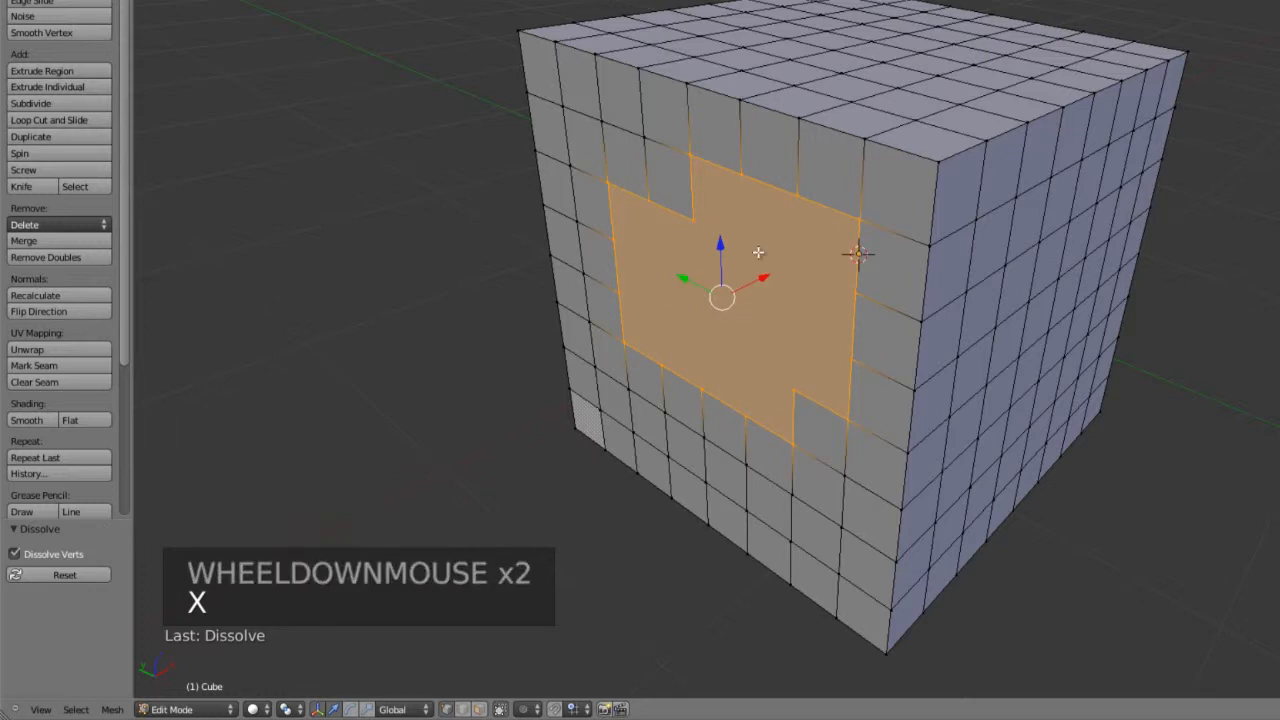
pyautogui.moveTo(664, 370)
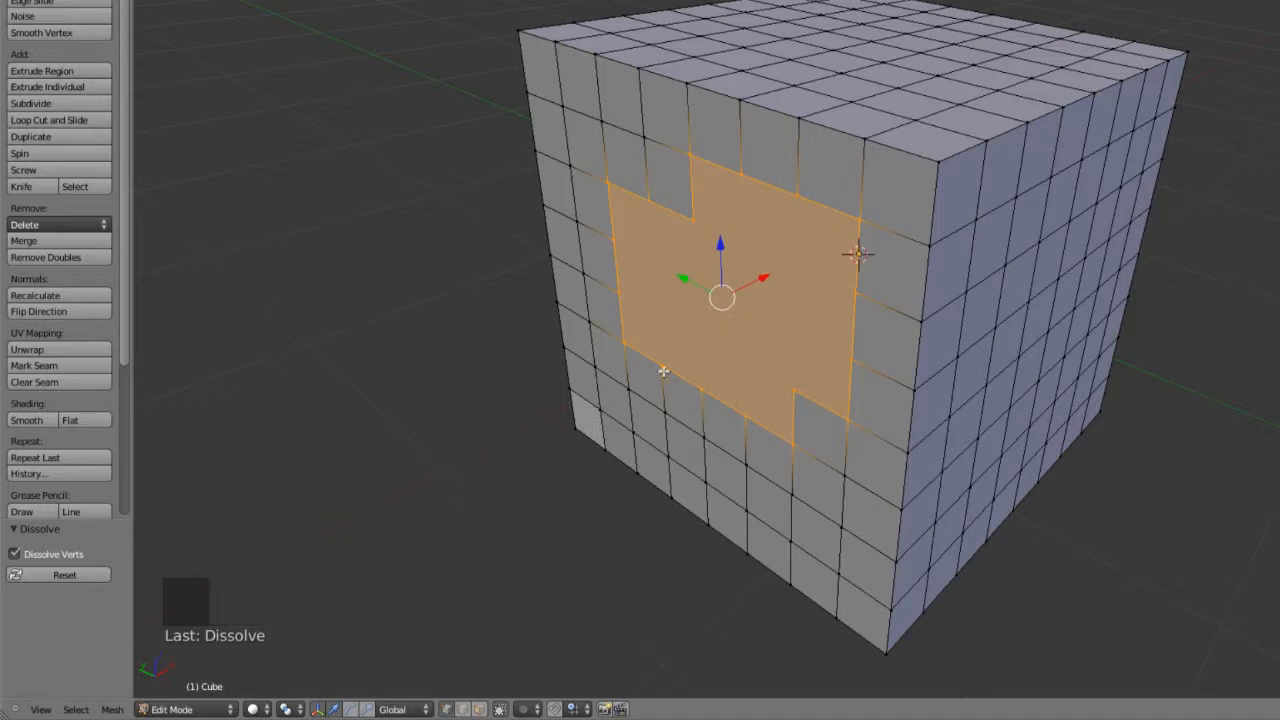
# - Undo the face dissolve, switch selection mode and dissolve the selection in that mode
pyautogui.press('ctrl+z')
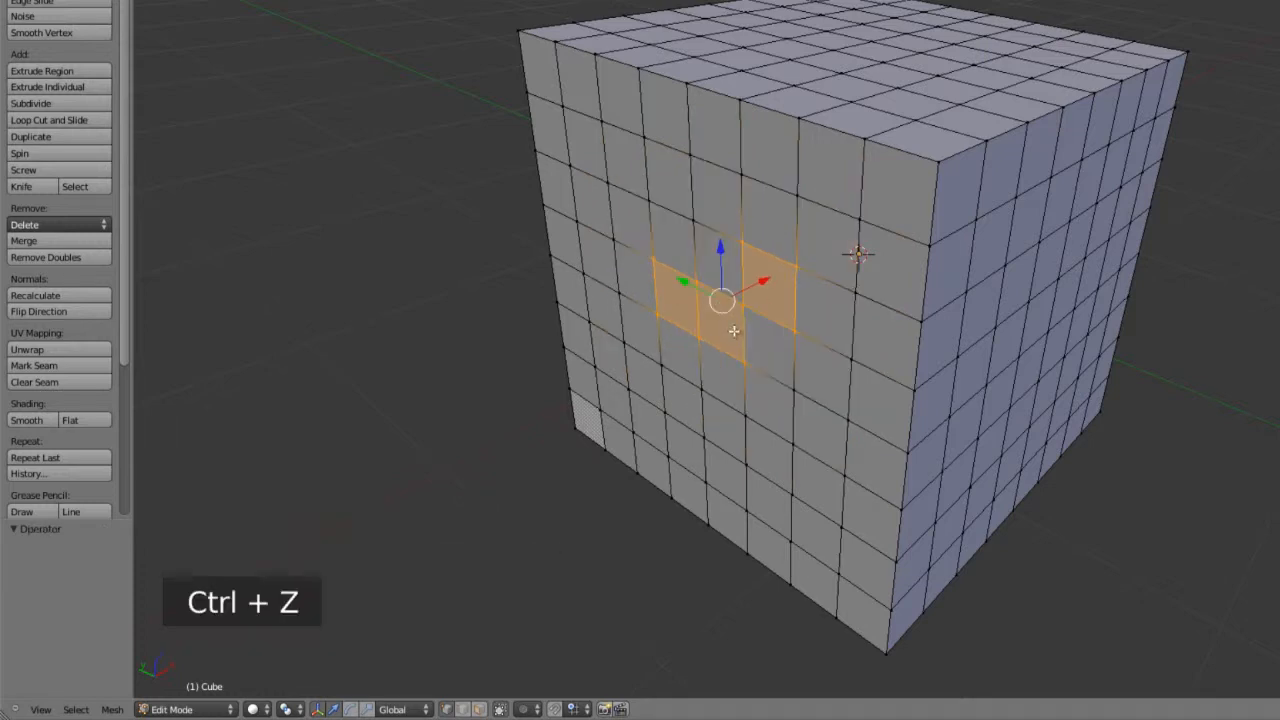
pyautogui.press('ctrl+Tab')
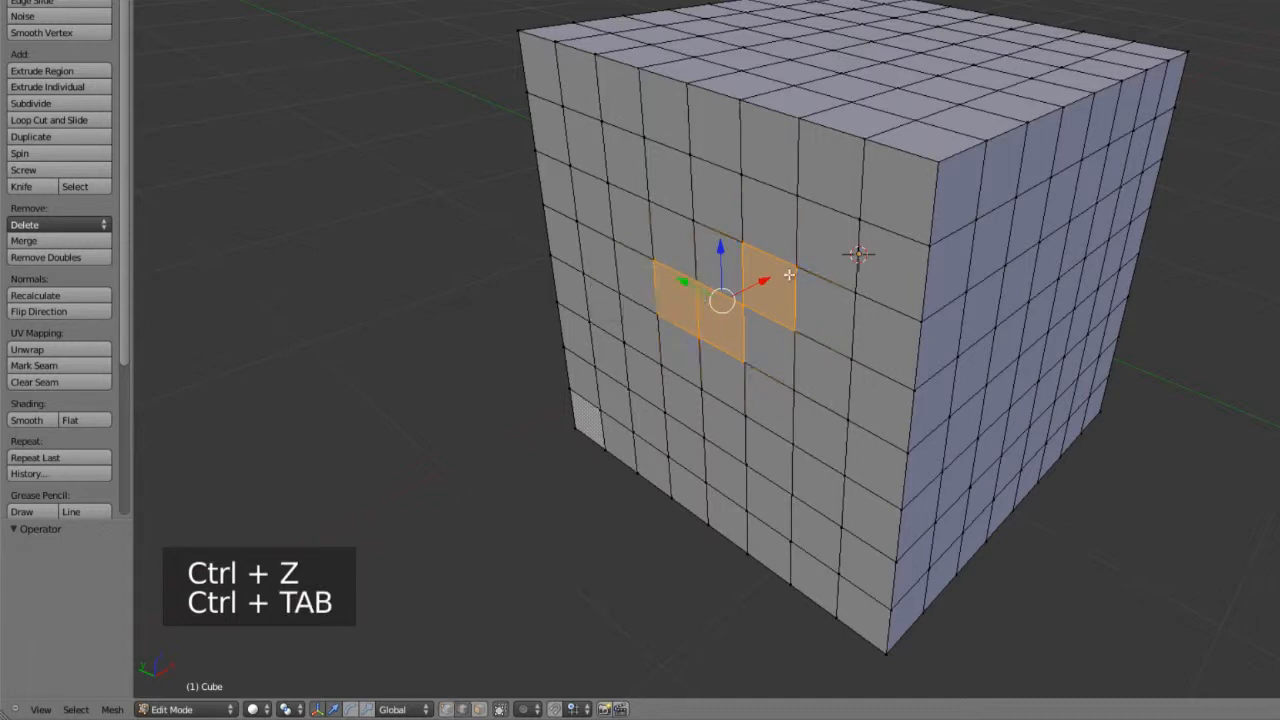
pyautogui.press('x')
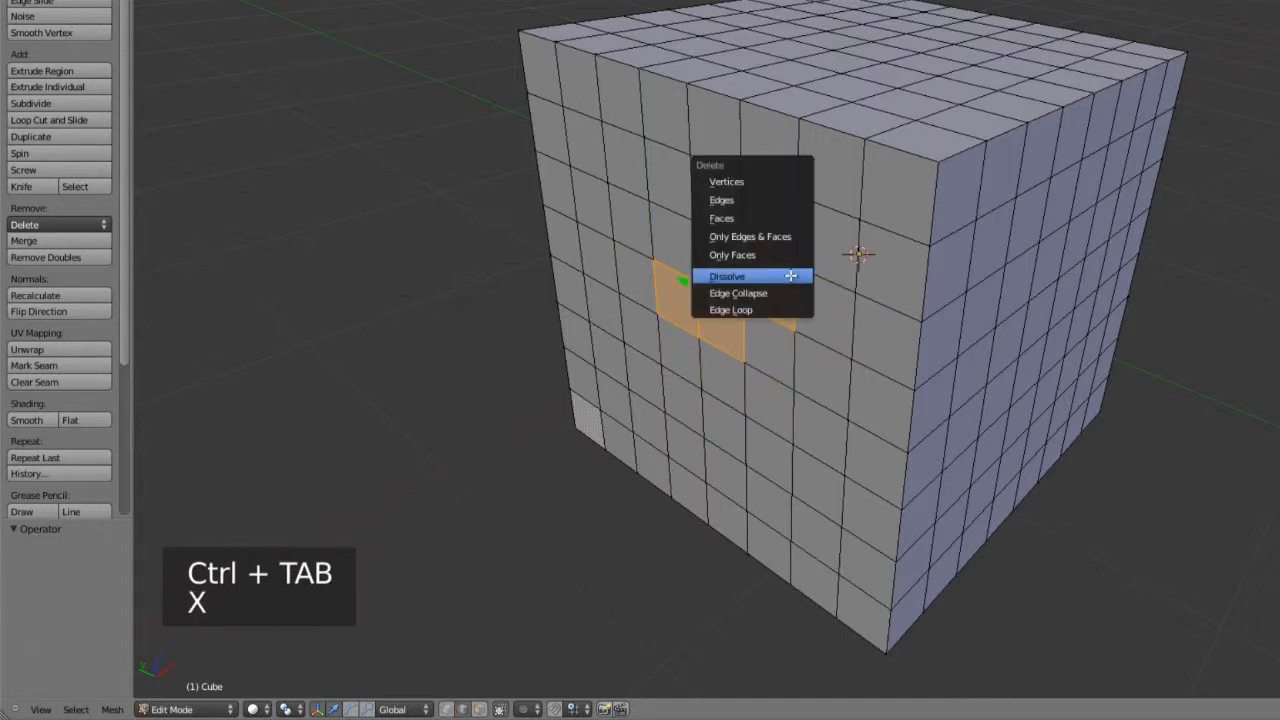
pyautogui.click(728, 276)
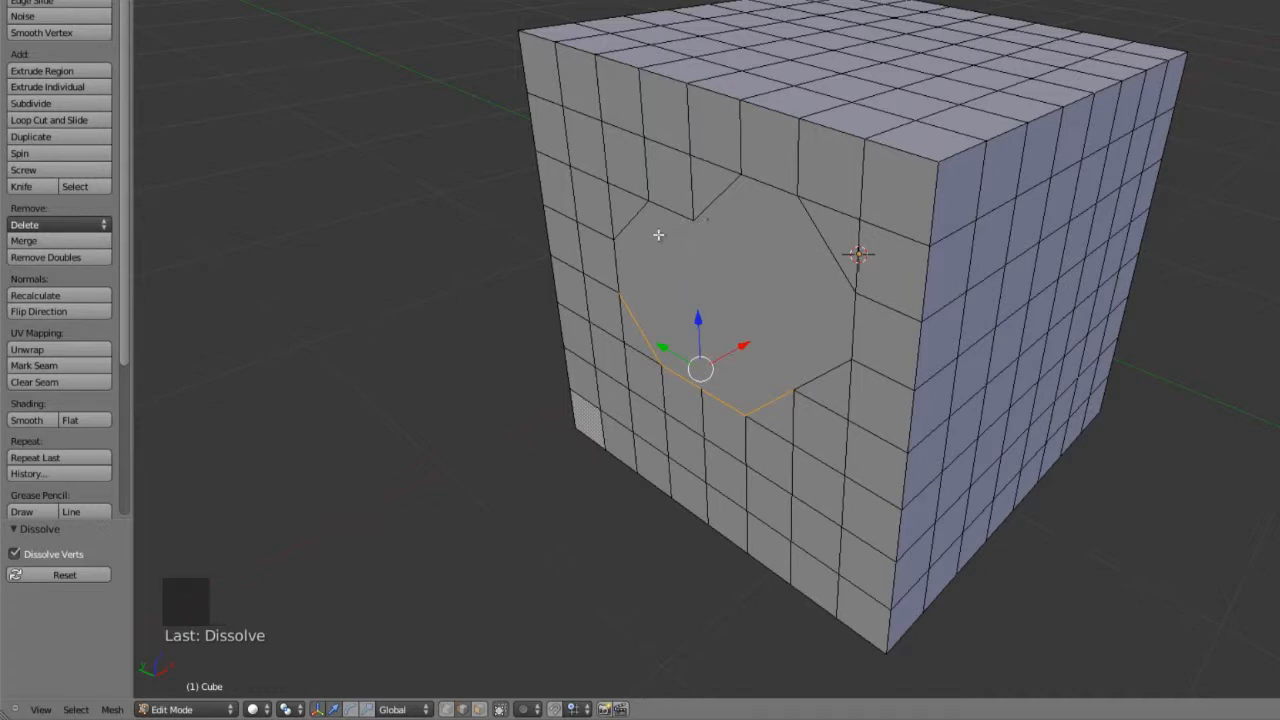
pyautogui.moveTo(130, 472)
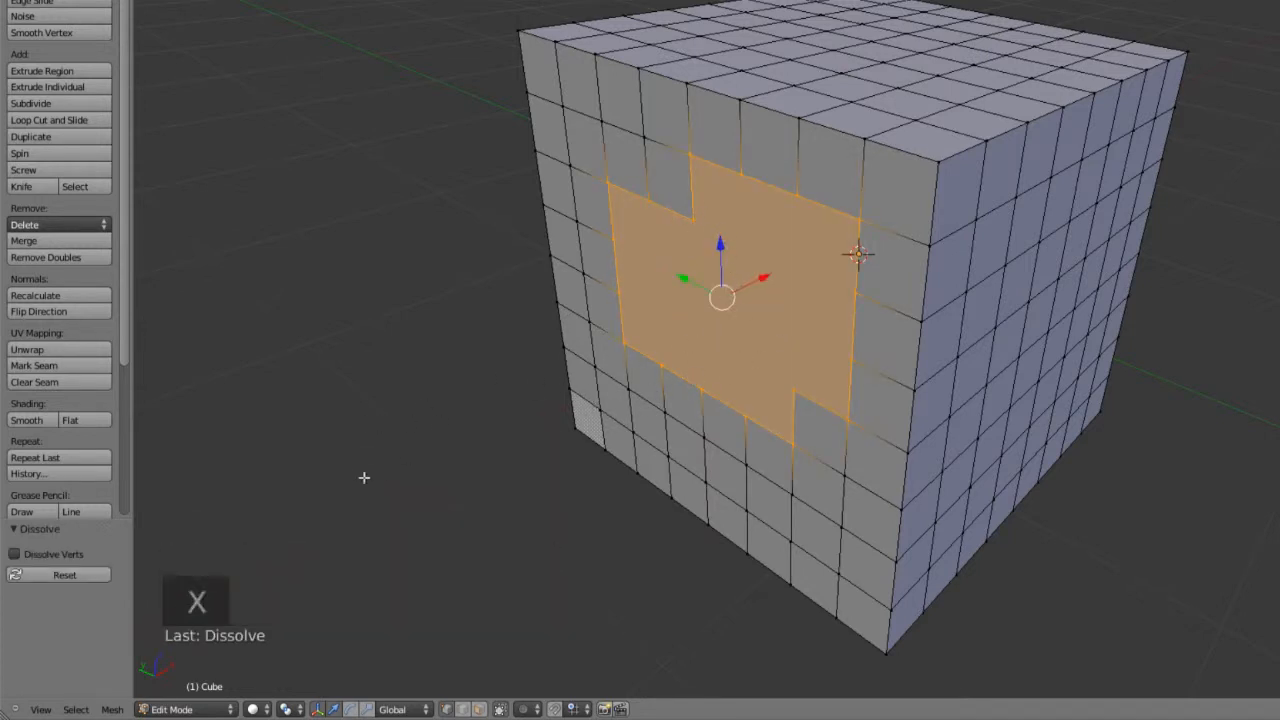
# - Undo the dissolve to restore the full cube grid and deselect everything
pyautogui.click(14, 554)
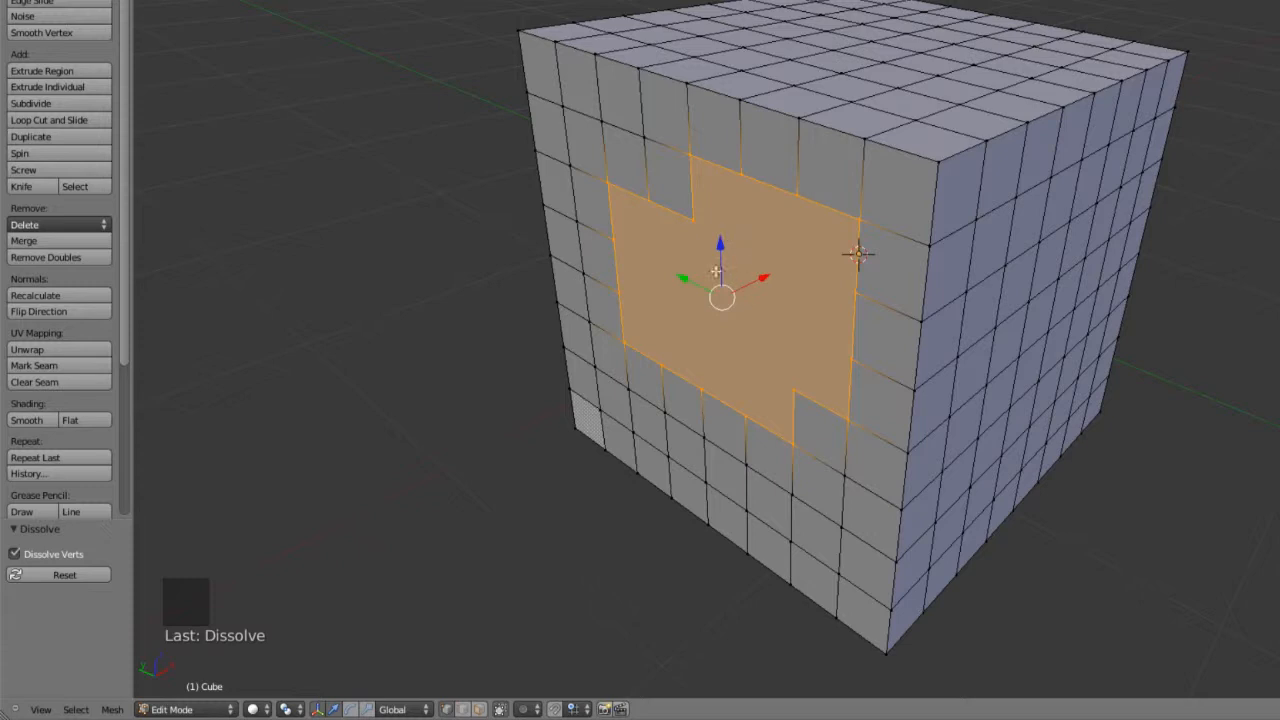
pyautogui.press('a')
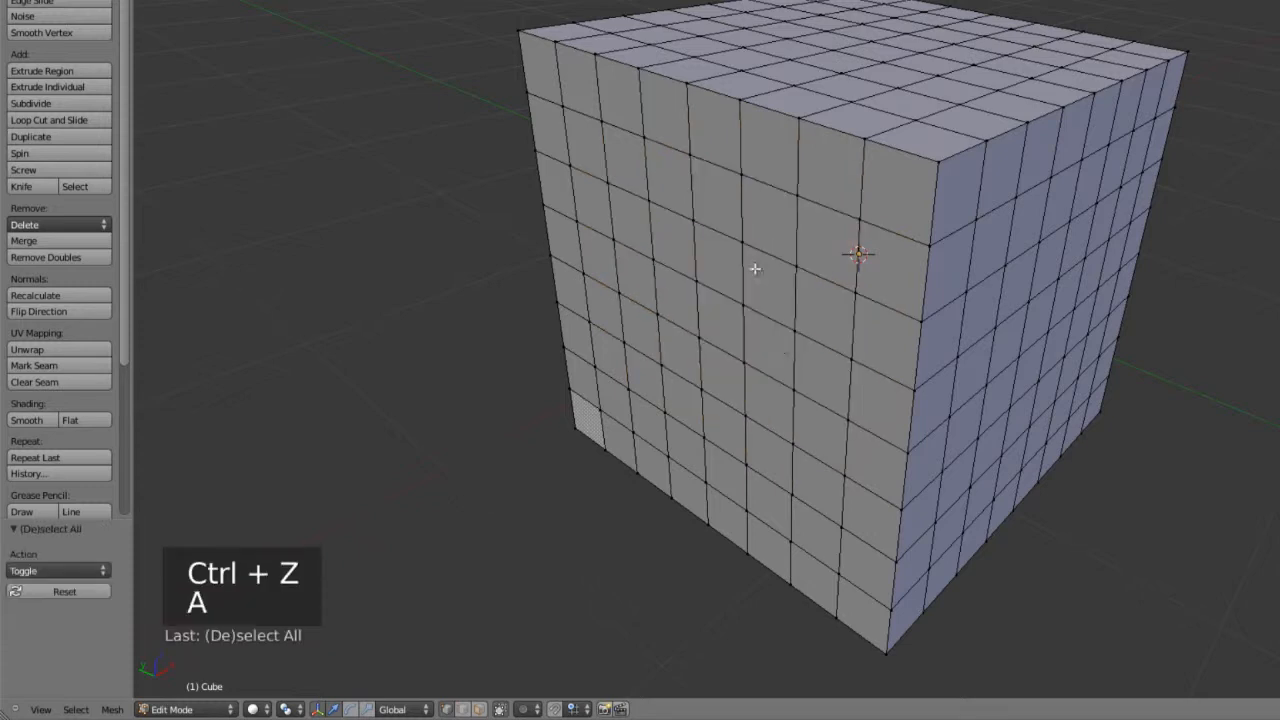
pyautogui.press('ctrl+Tab')
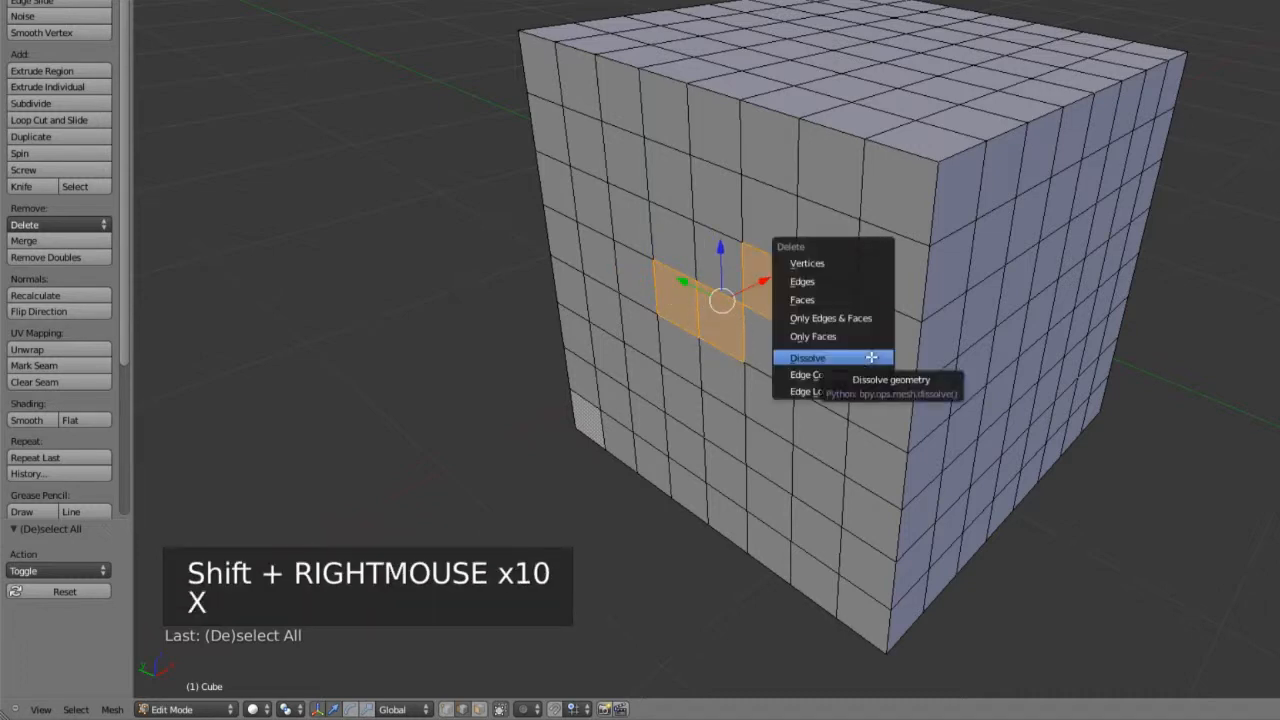
# - Dissolve the selected front faces into one, toggle Dissolve Verts, then undo it
pyautogui.click(808, 358)
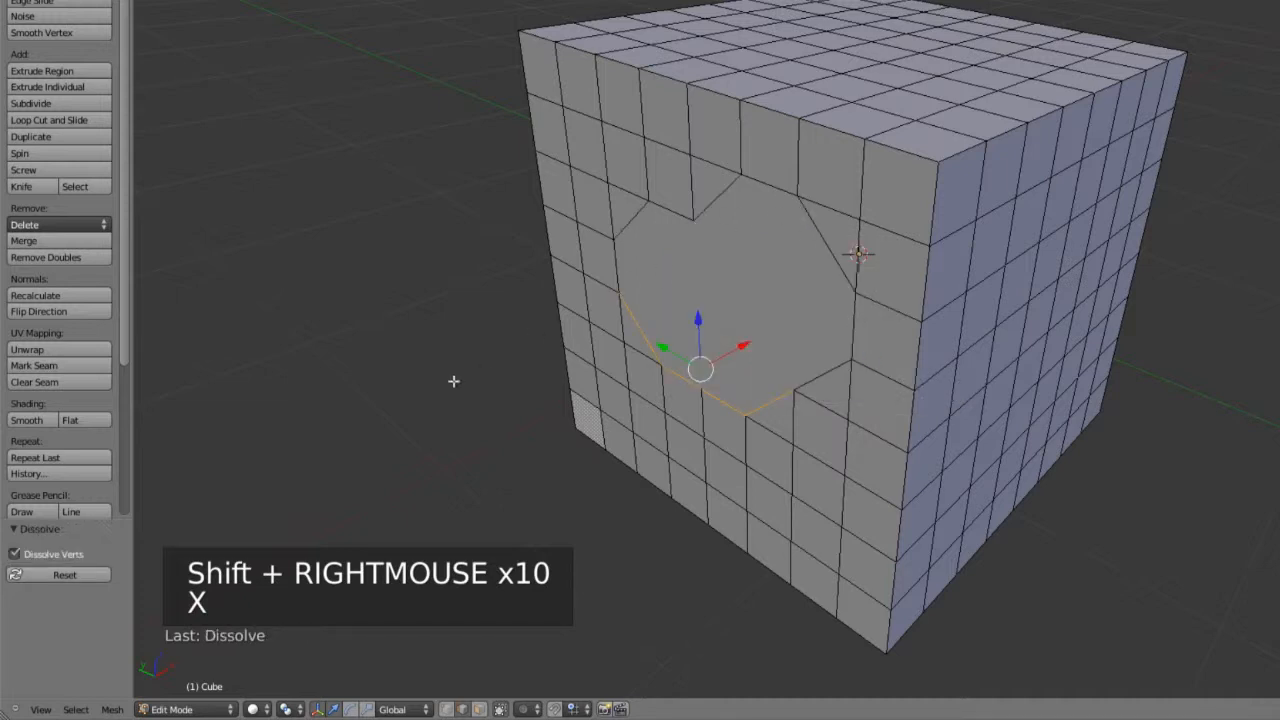
pyautogui.click(824, 394)
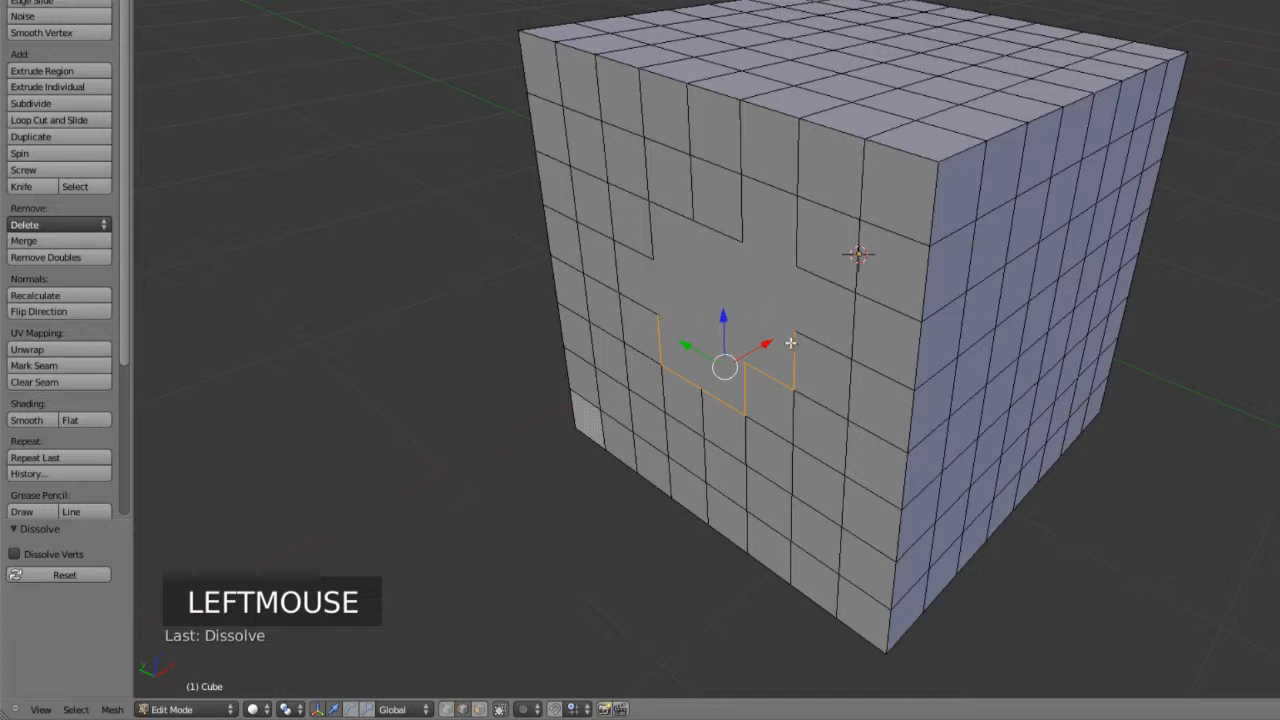
pyautogui.press('ctrl+z')
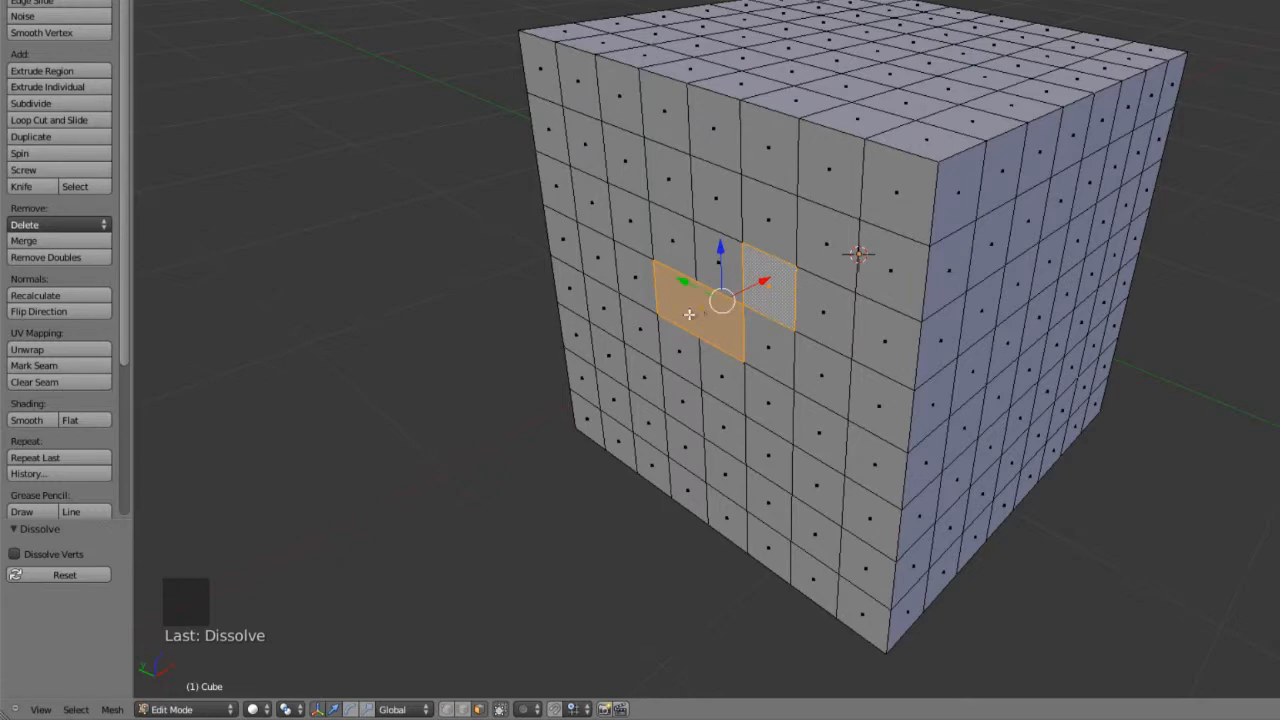
pyautogui.moveTo(716, 278)
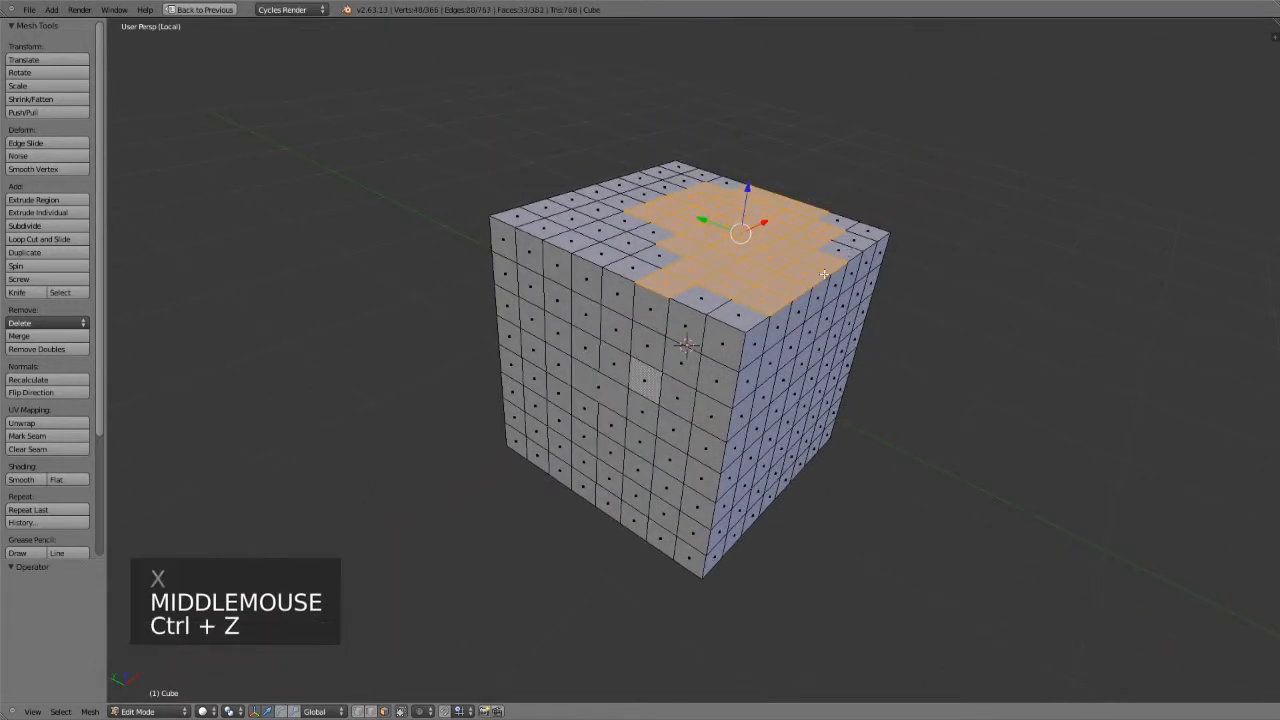
pyautogui.press('f')
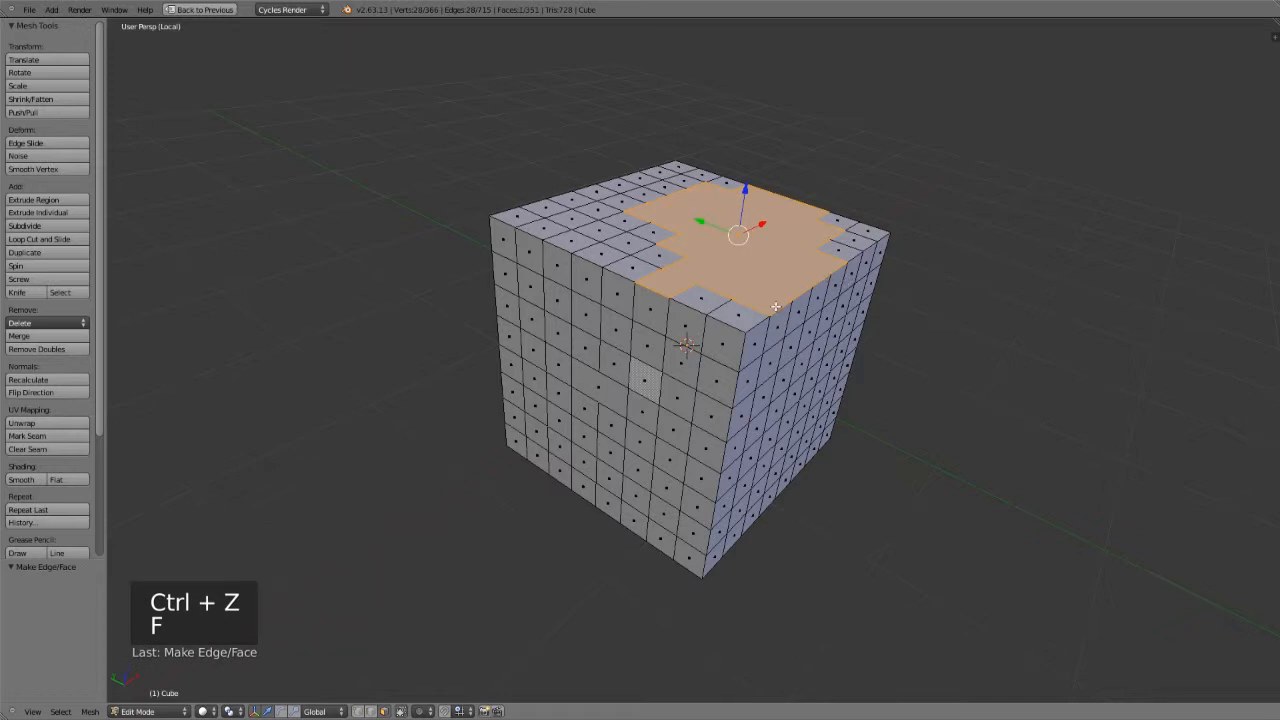
pyautogui.press('a')
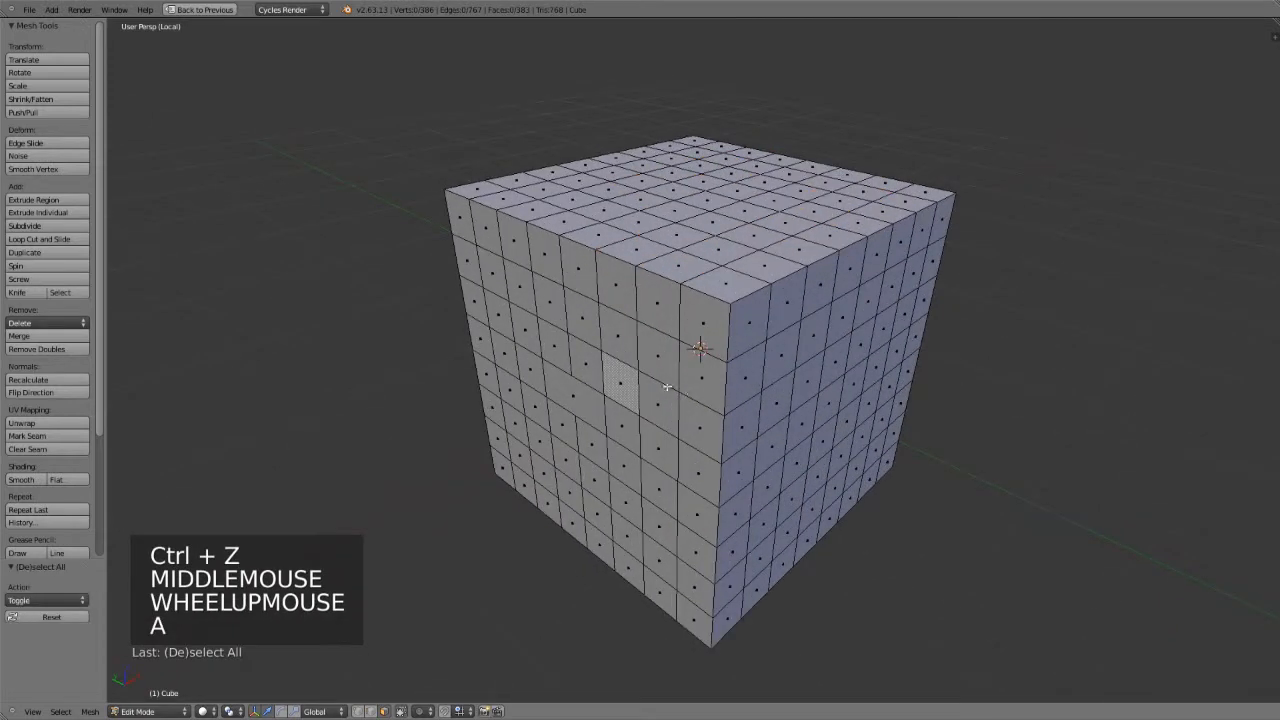
pyautogui.press('Ctrl+Tab')
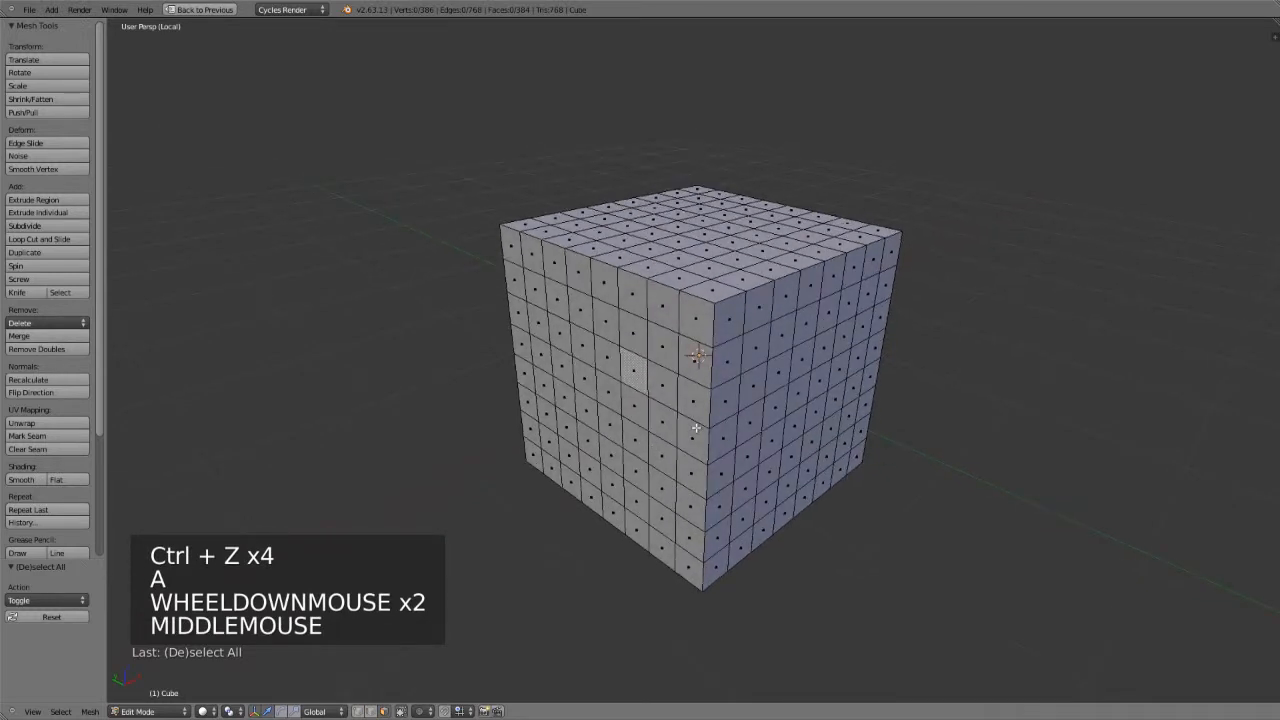
# - Switch to edge select and select the edge loop one row below the cube's top
pyautogui.press('ctrl+tab')
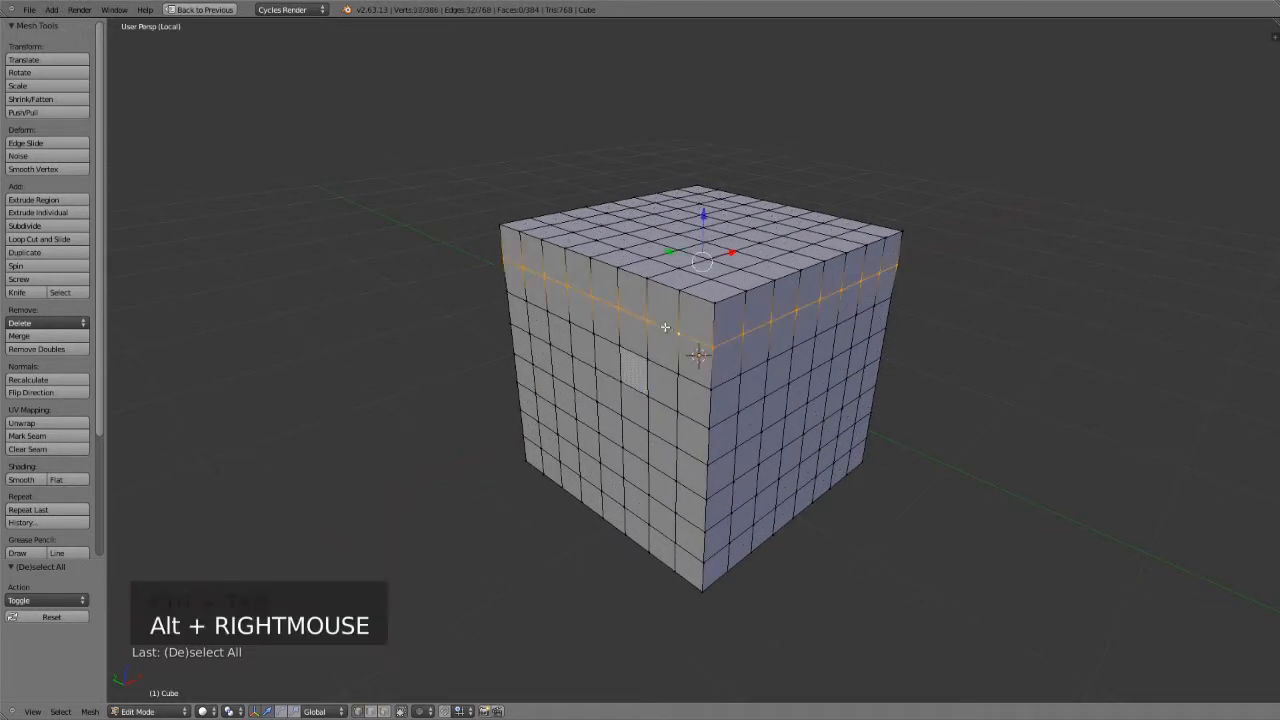
pyautogui.press('x')
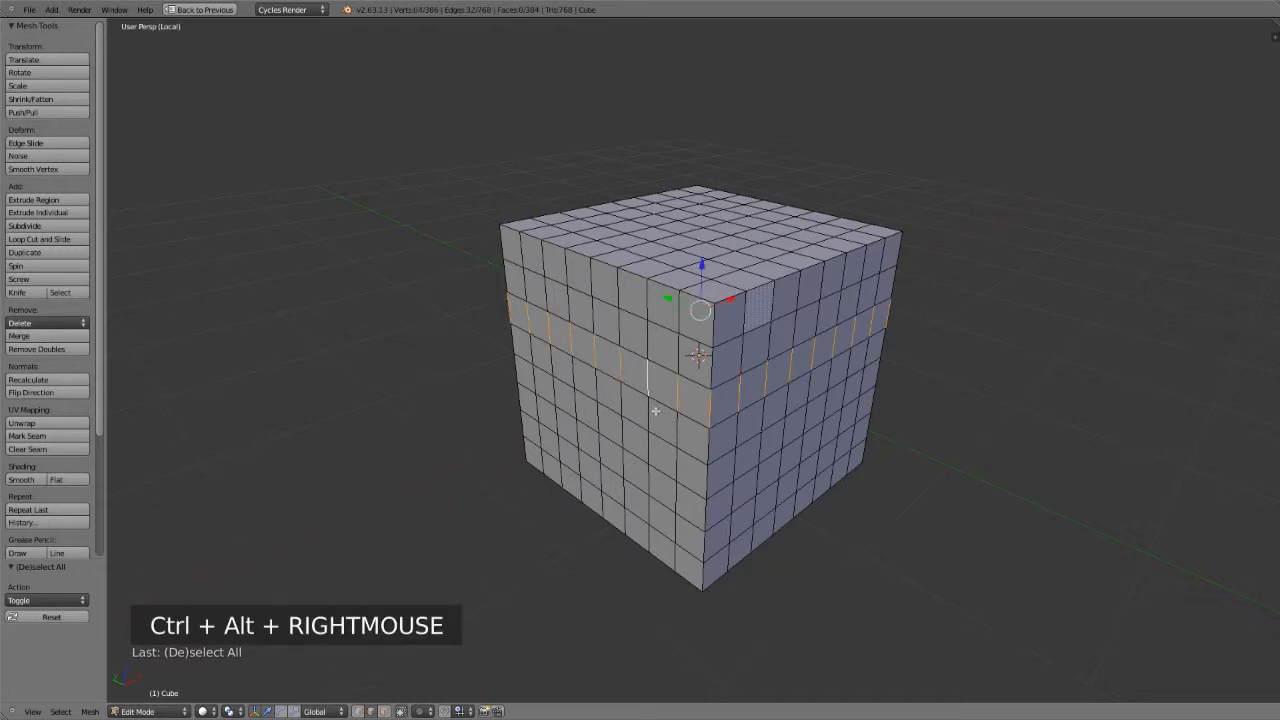
pyautogui.moveTo(836, 350)
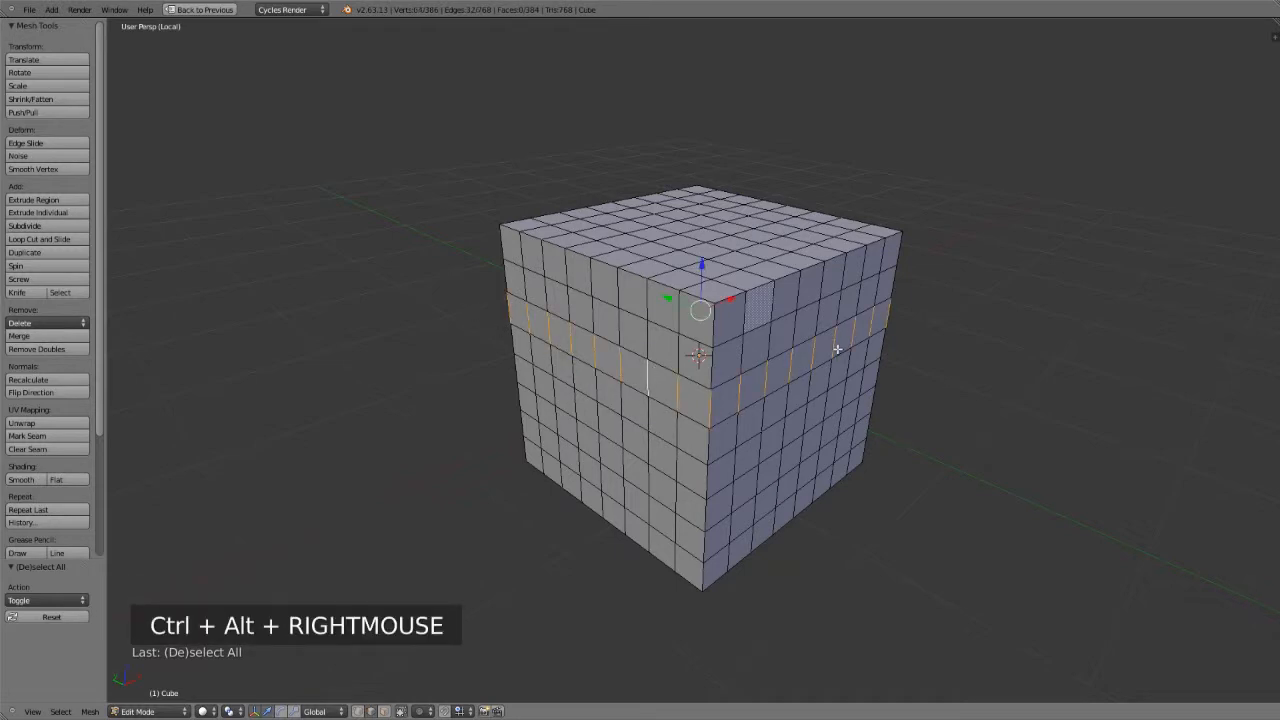
# - Run Edge Collapse on the selected ring of vertical edges below the top row
pyautogui.press('x')
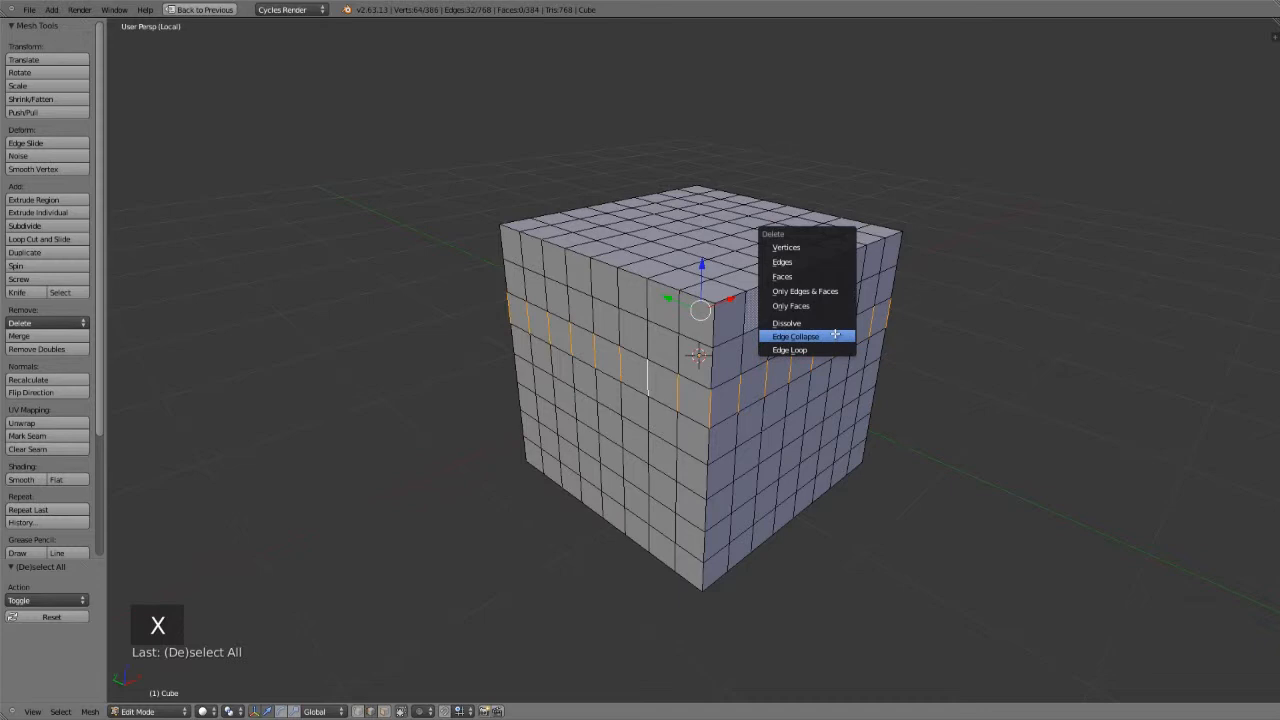
pyautogui.click(796, 336)
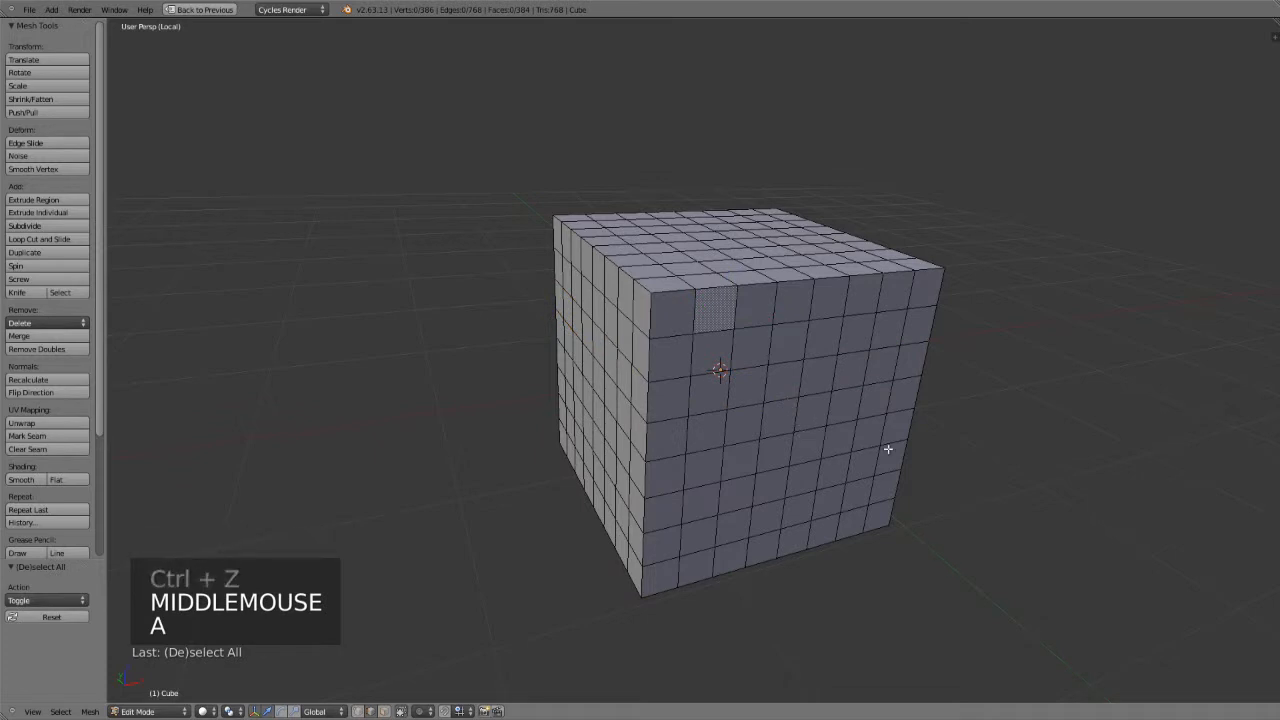
pyautogui.moveTo(888, 448); pyautogui.dragTo(888, 540)
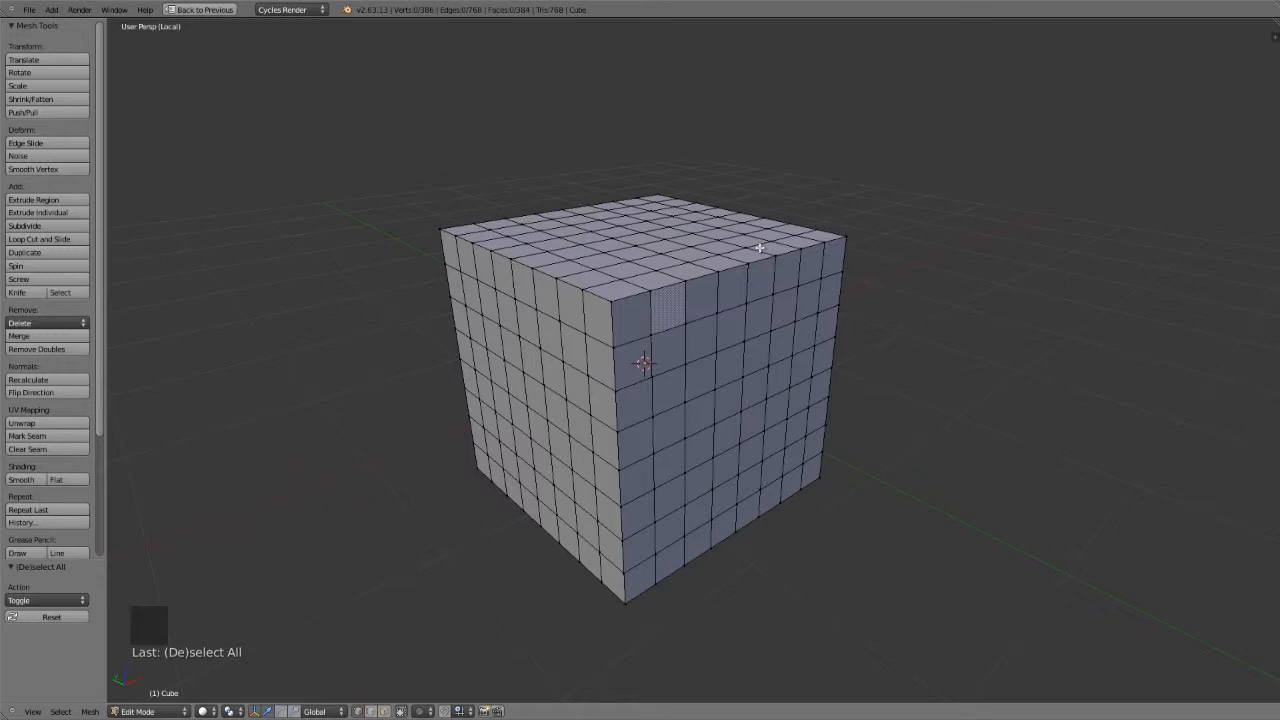
pyautogui.rightClick(672, 298)
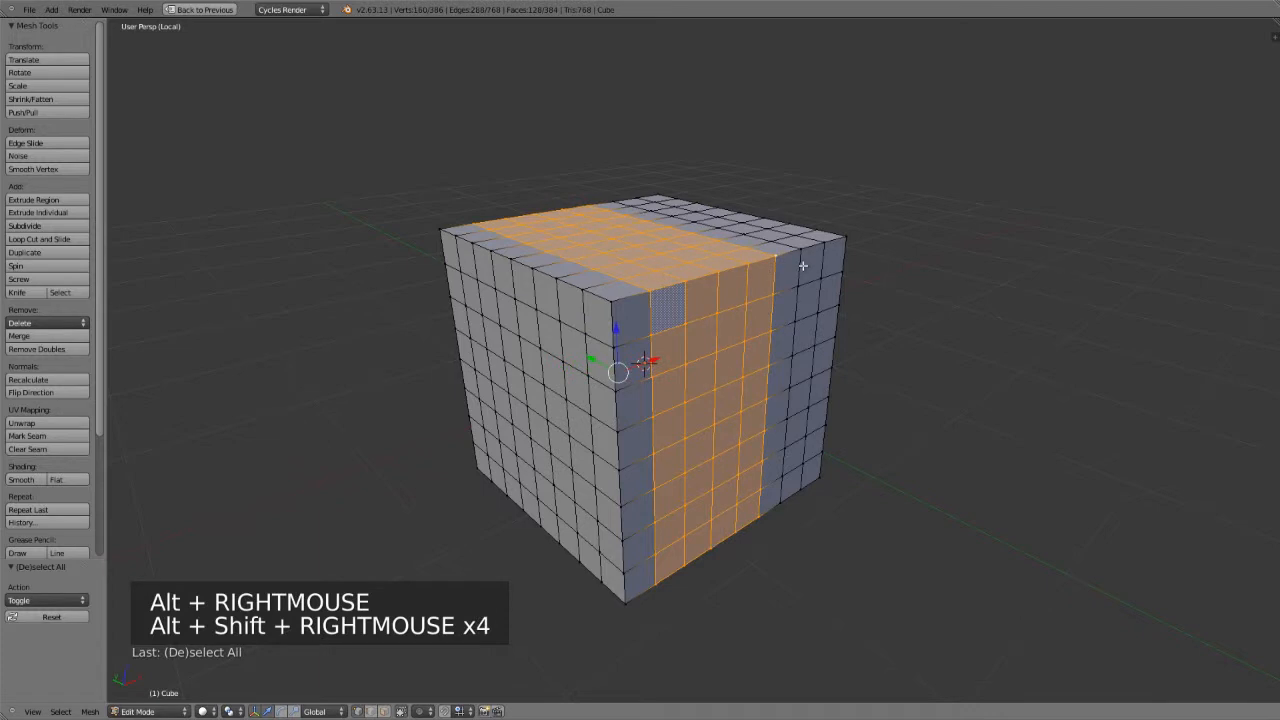
pyautogui.press('a')
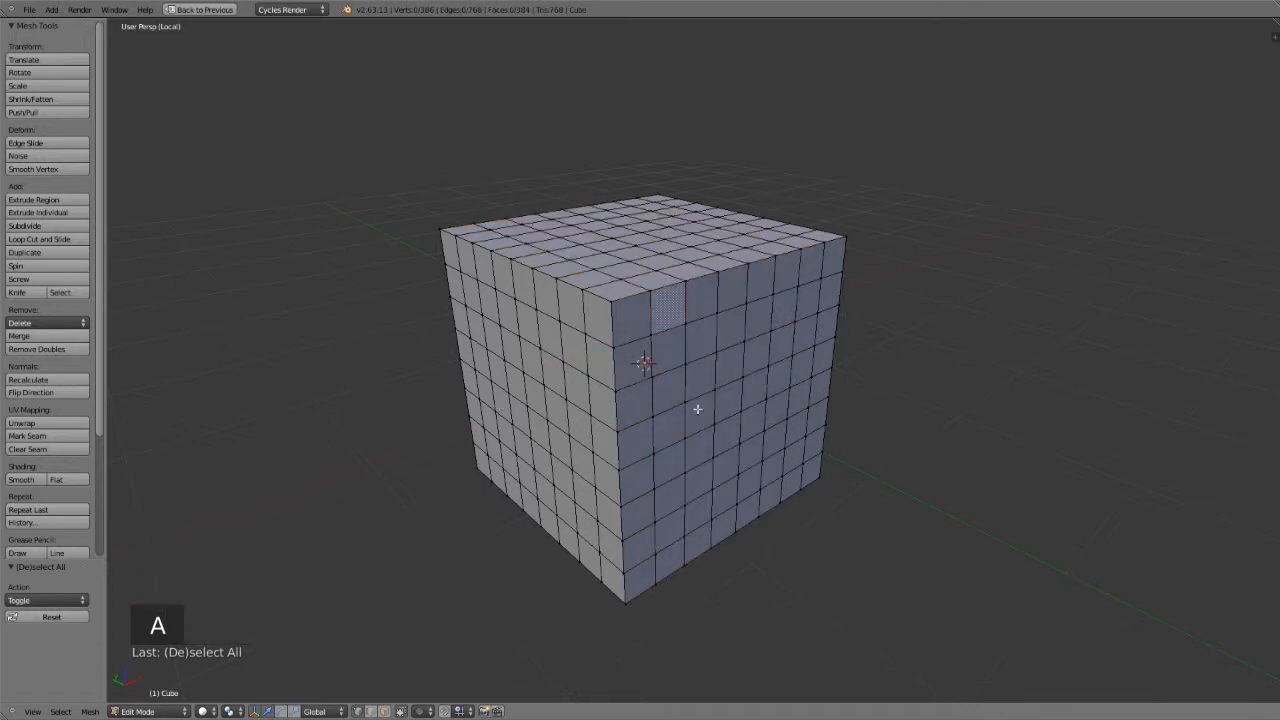
pyautogui.press('a')
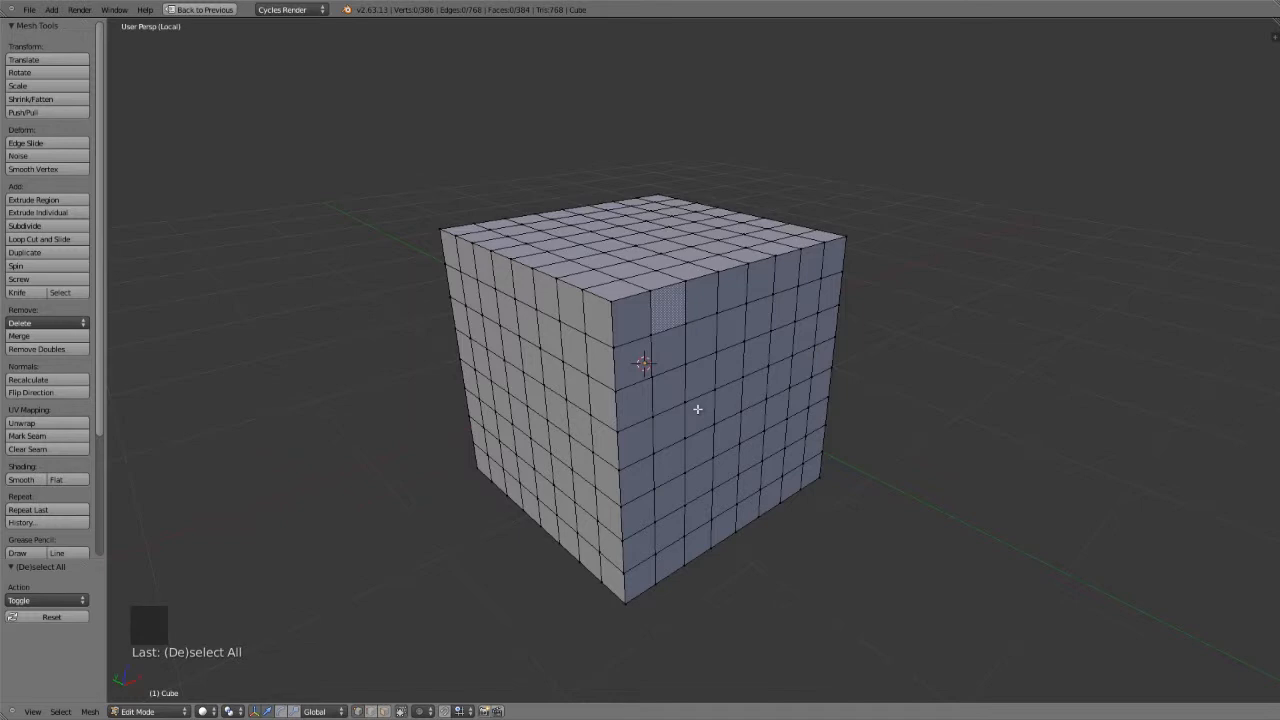
pyautogui.moveTo(884, 296)
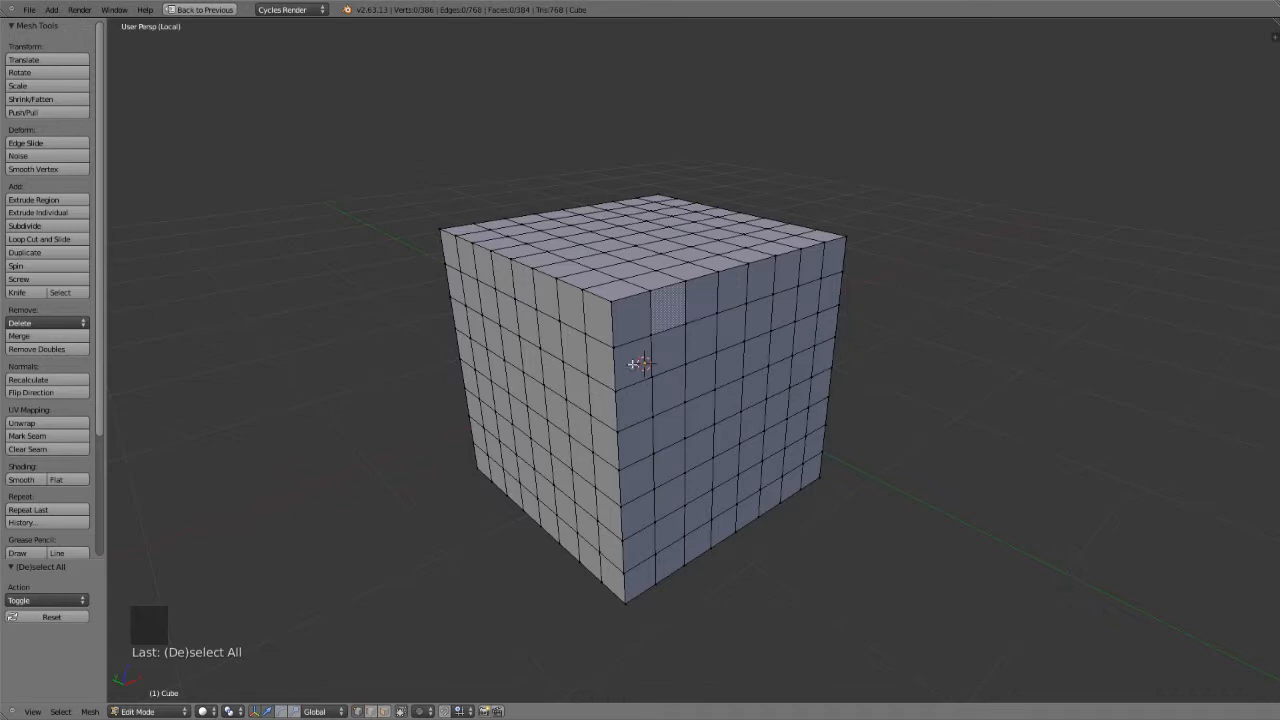
# - Select the whole cube and run Limited Dissolve (searching 'limi'), reducing it to six faces
pyautogui.press('a')
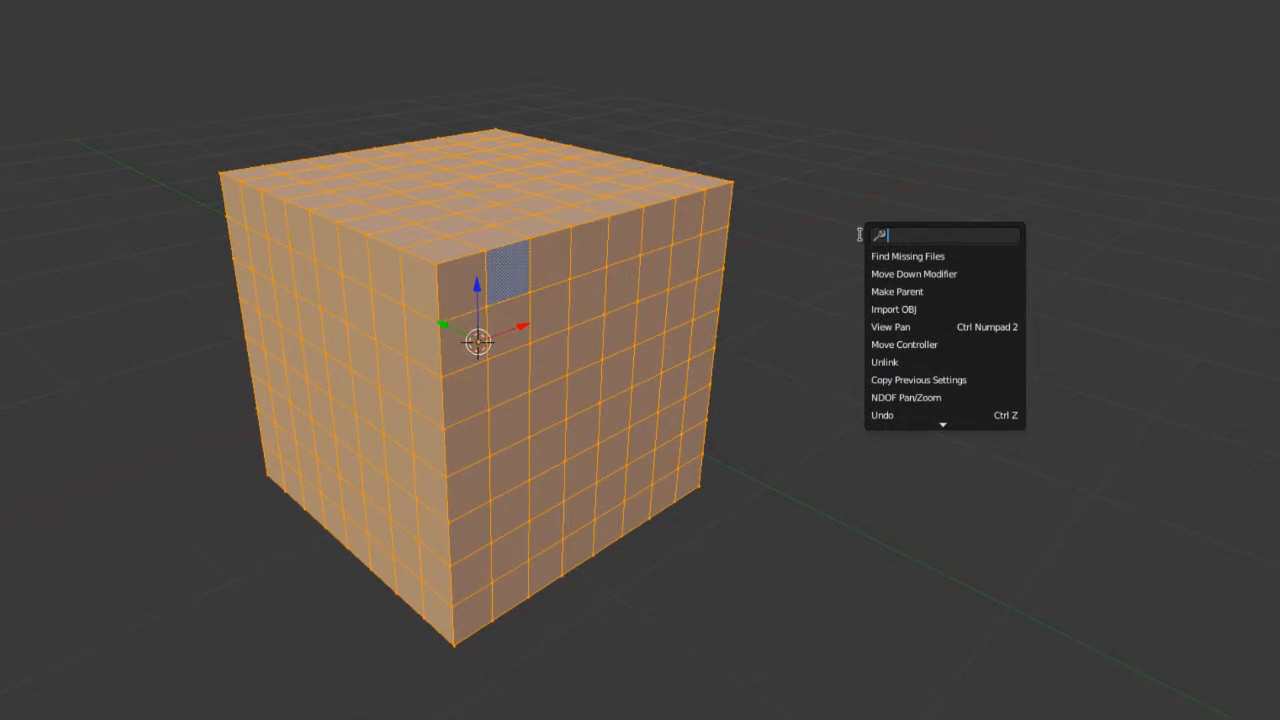
pyautogui.write('limi')
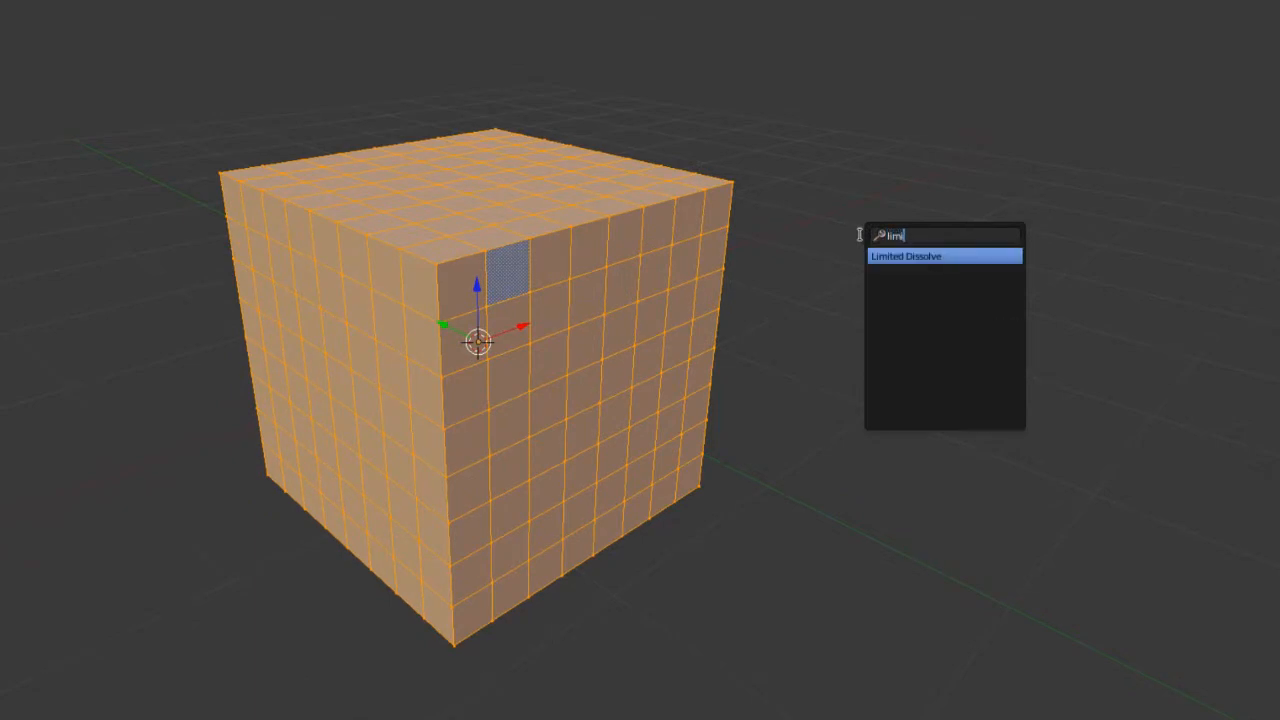
pyautogui.click(904, 256)
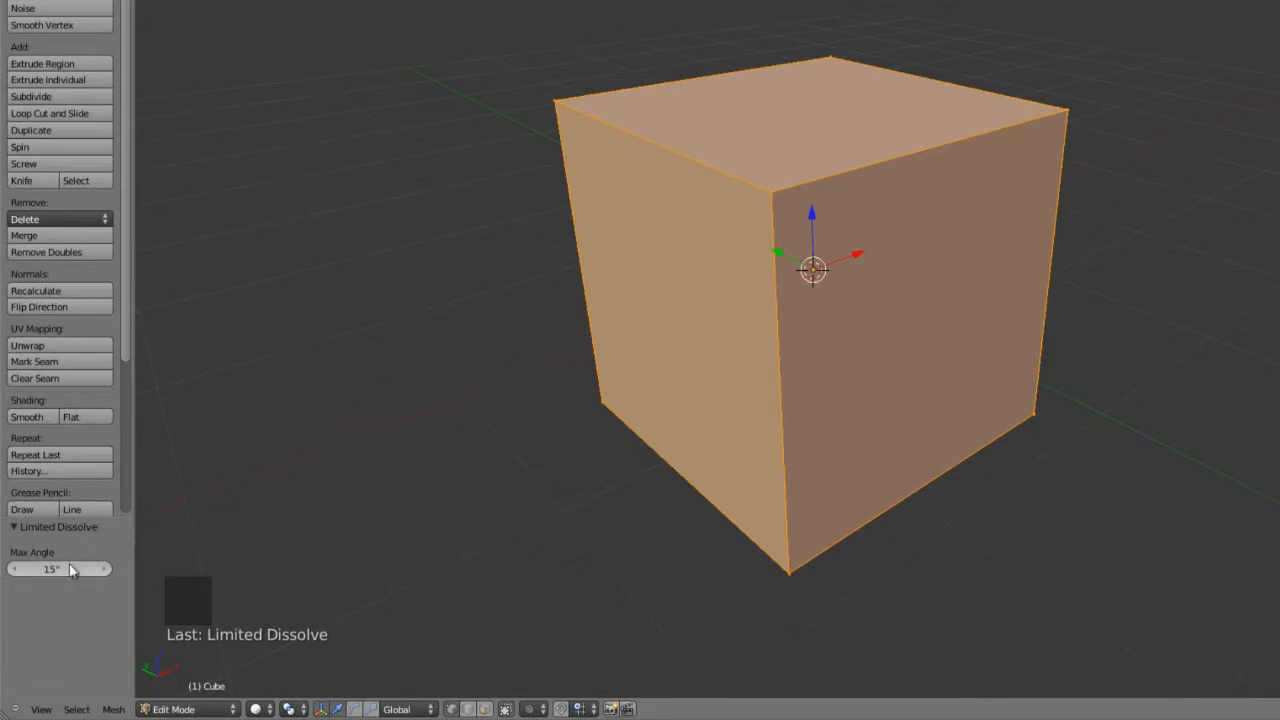
pyautogui.moveTo(60, 568)
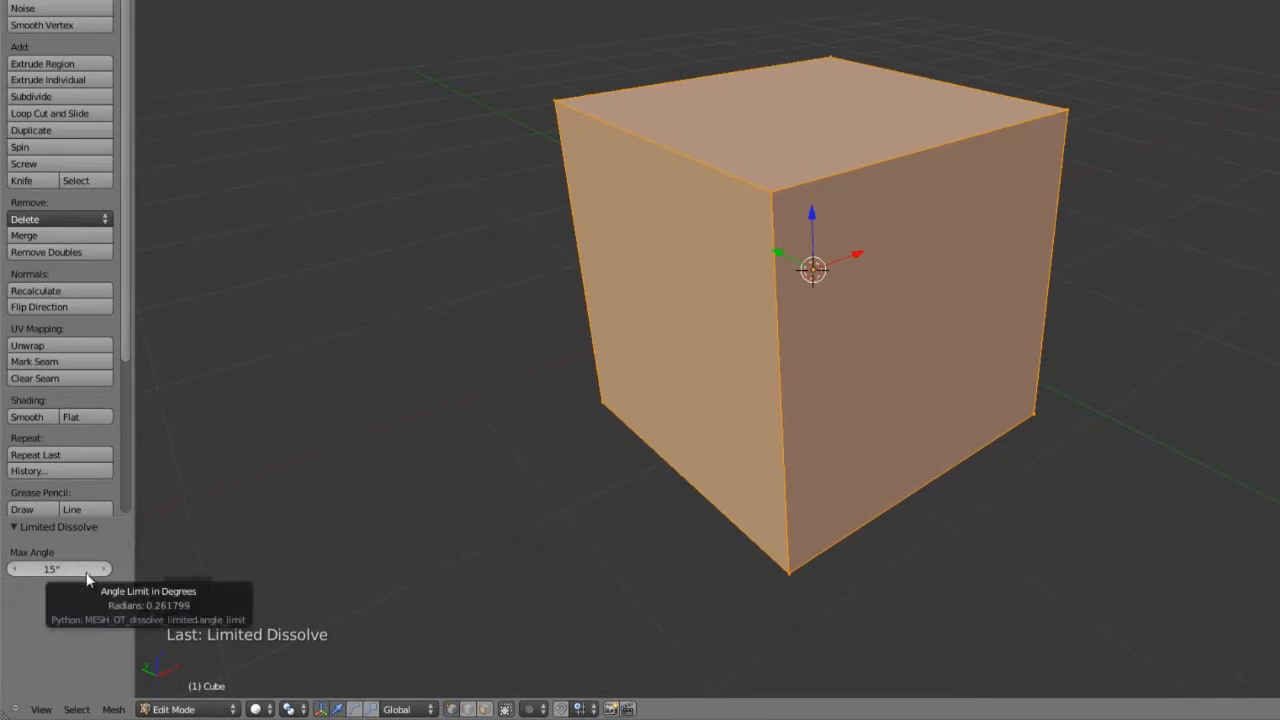
pyautogui.moveTo(316, 412)
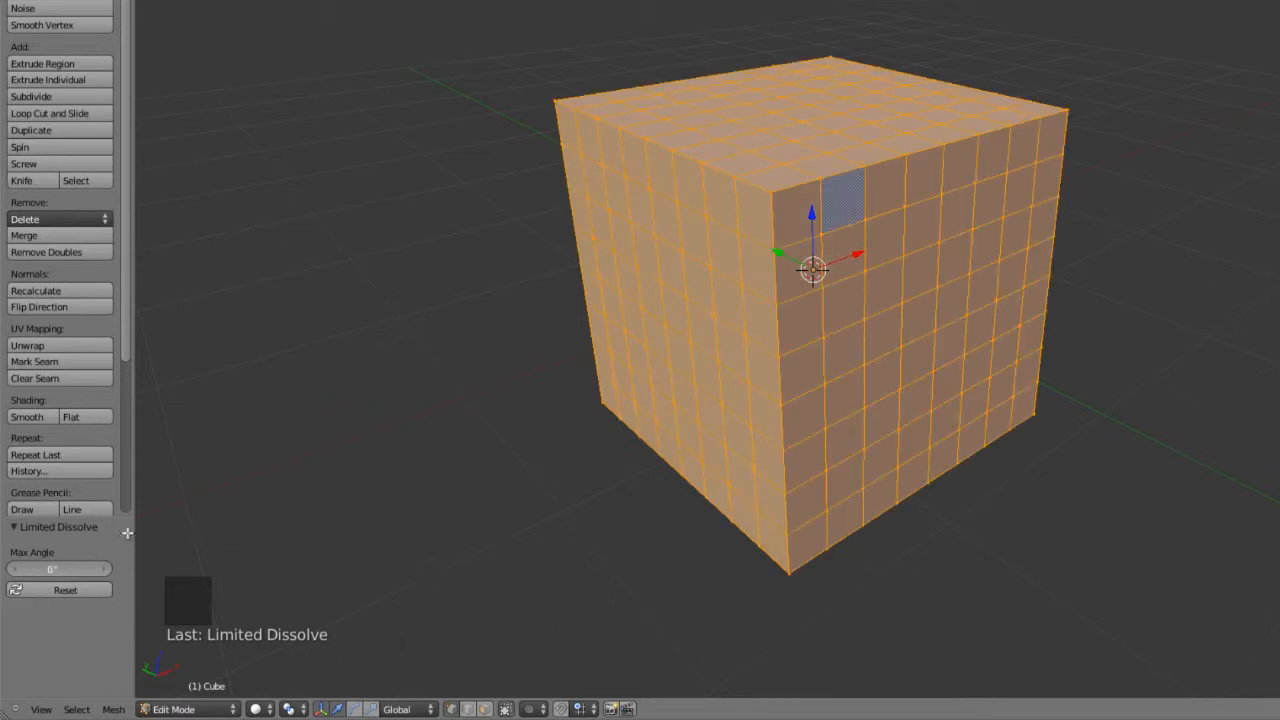
pyautogui.press('x')
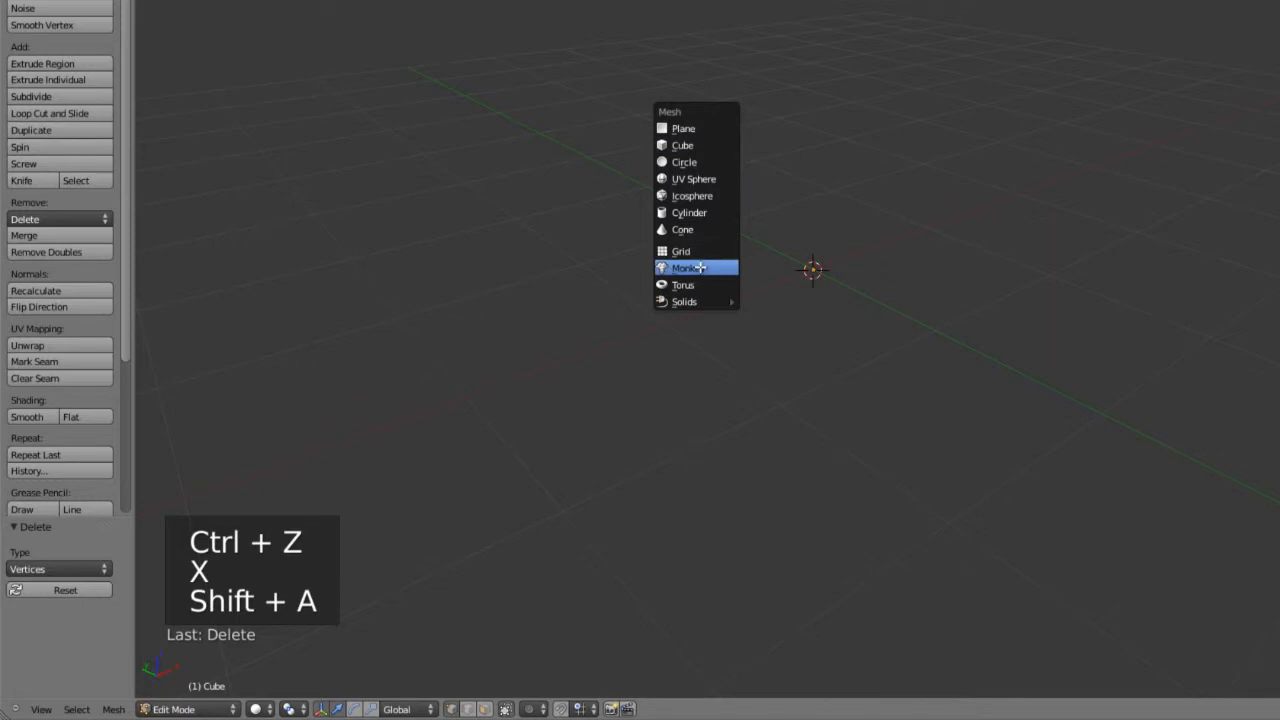
# - Add a Monkey head and simplify it with Limited Dissolve at about 4.3° Max Angle
pyautogui.click(686, 268)
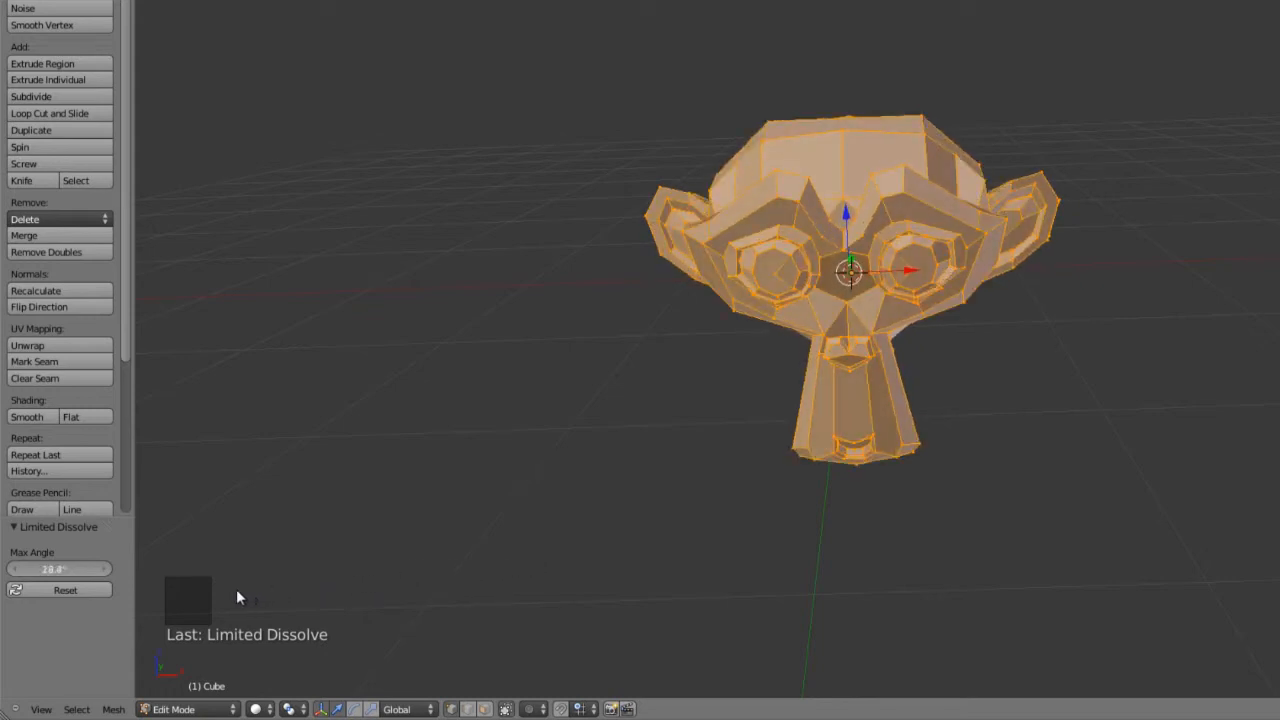
pyautogui.click(64, 588)
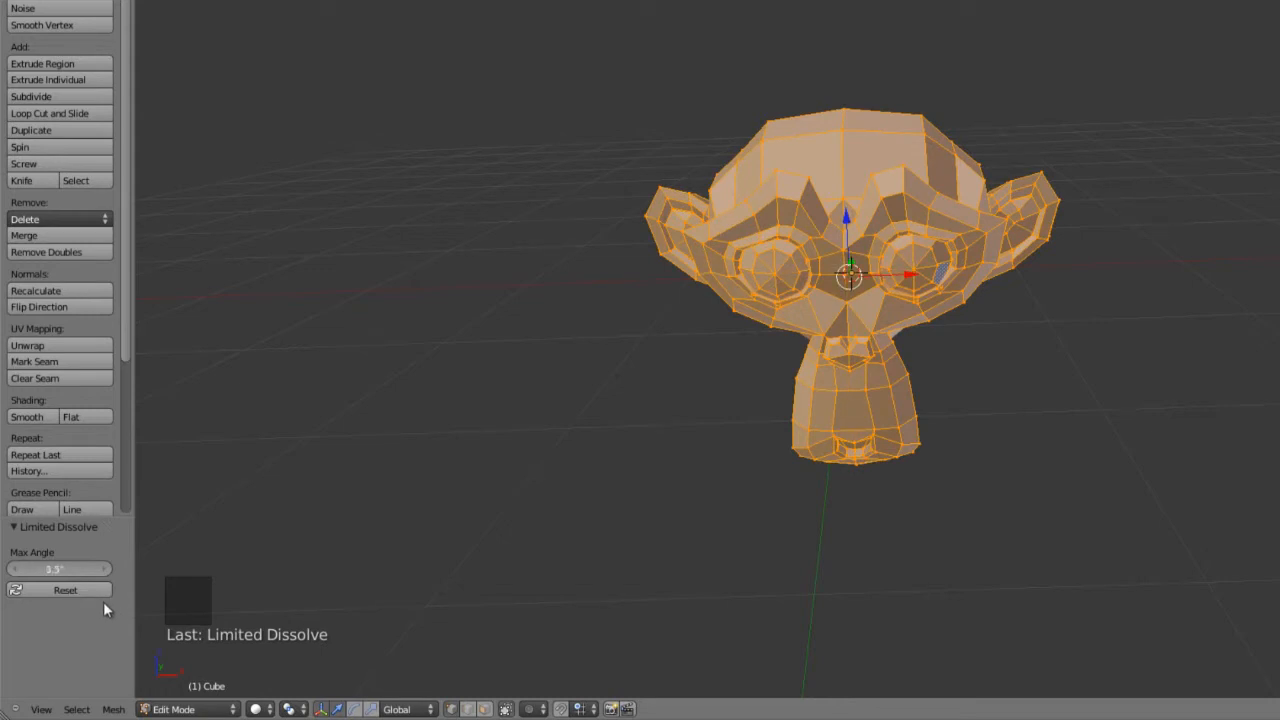
pyautogui.scroll(3)
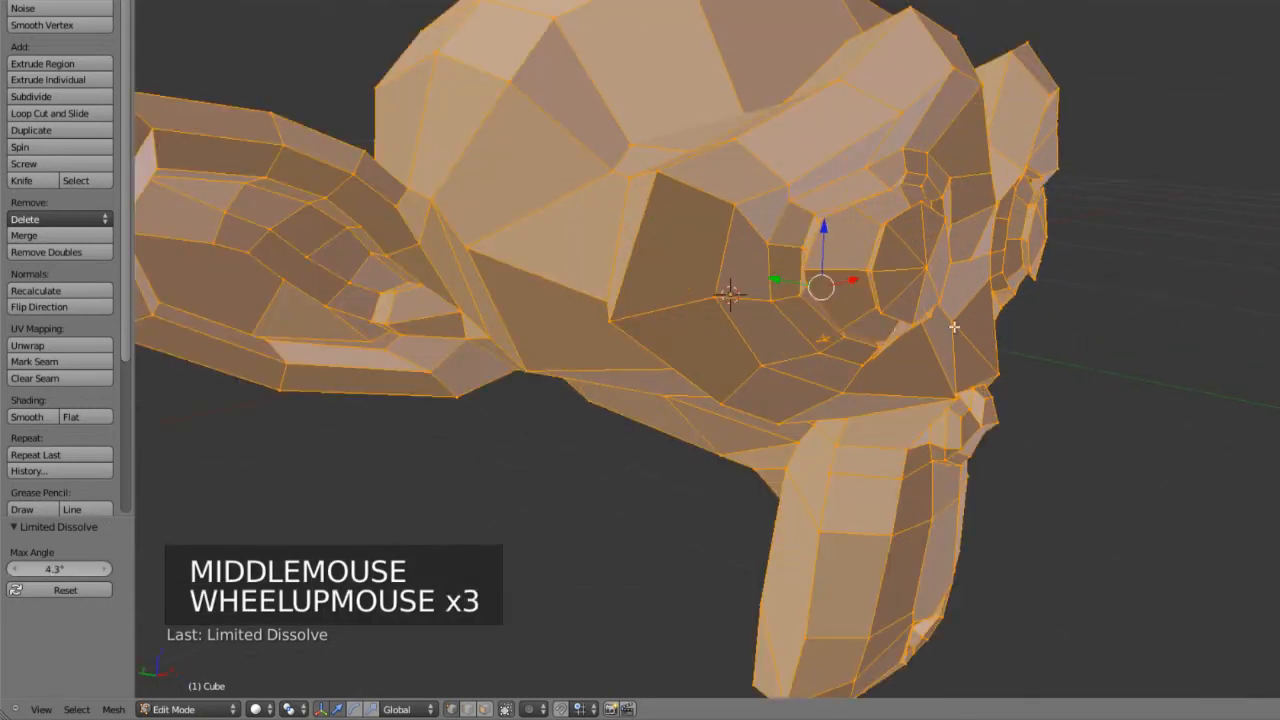
pyautogui.scroll(-3)
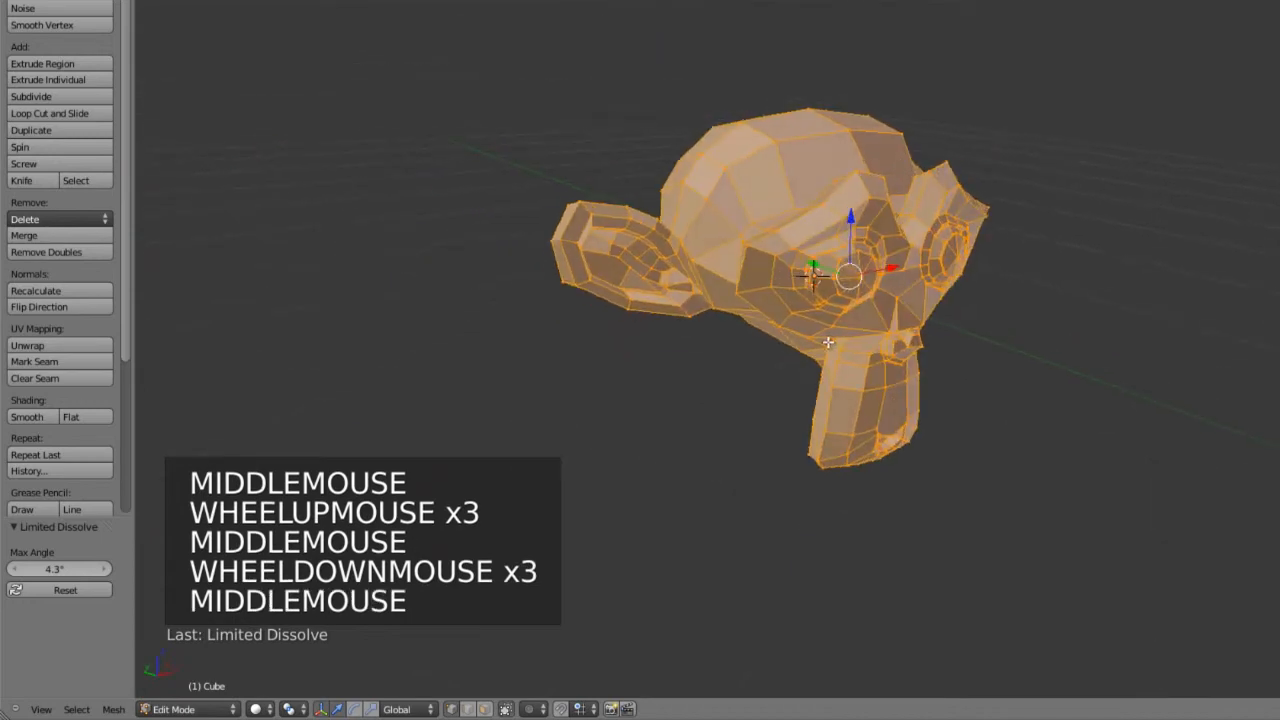